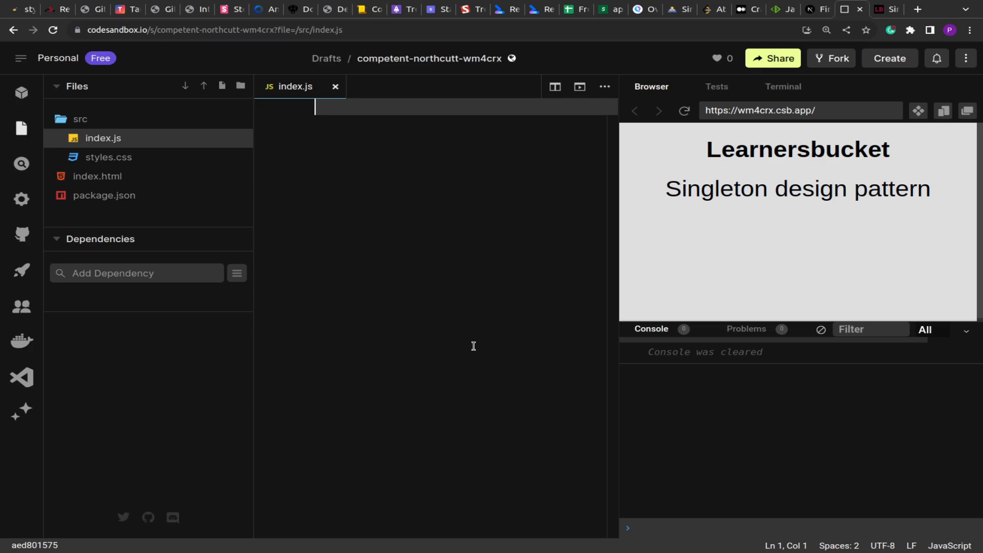
Declare function Counter() with this.count initialized to 0.
type("fun")
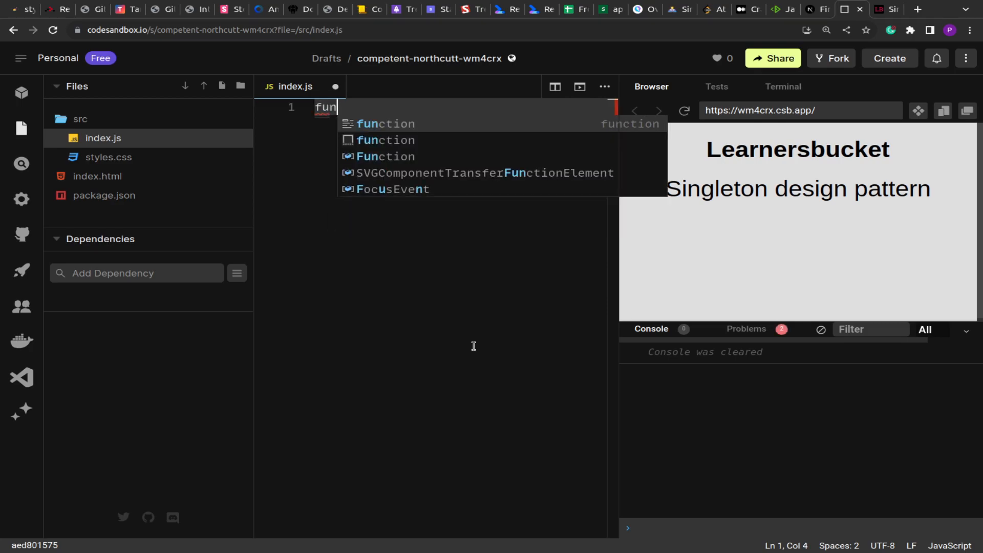
key("Tab")
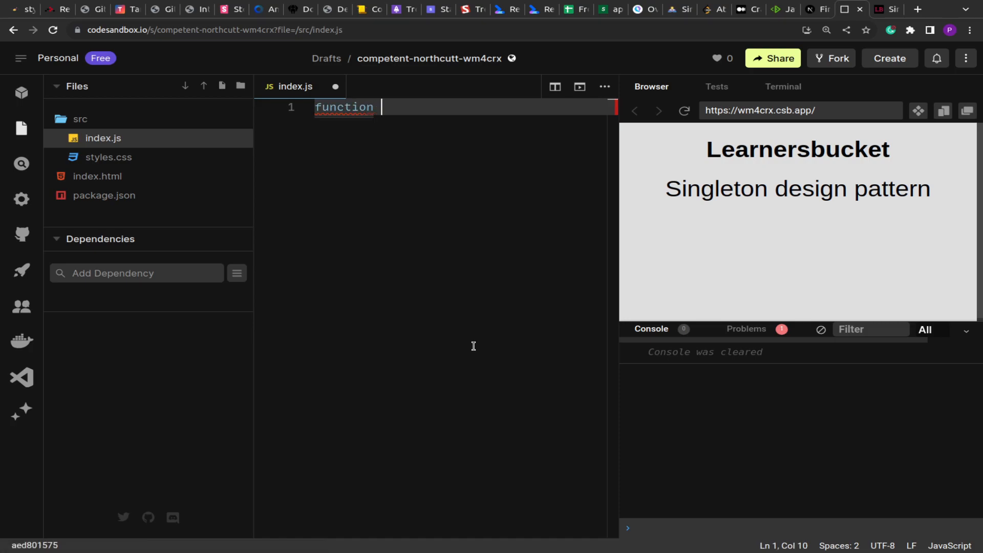
type("Cou")
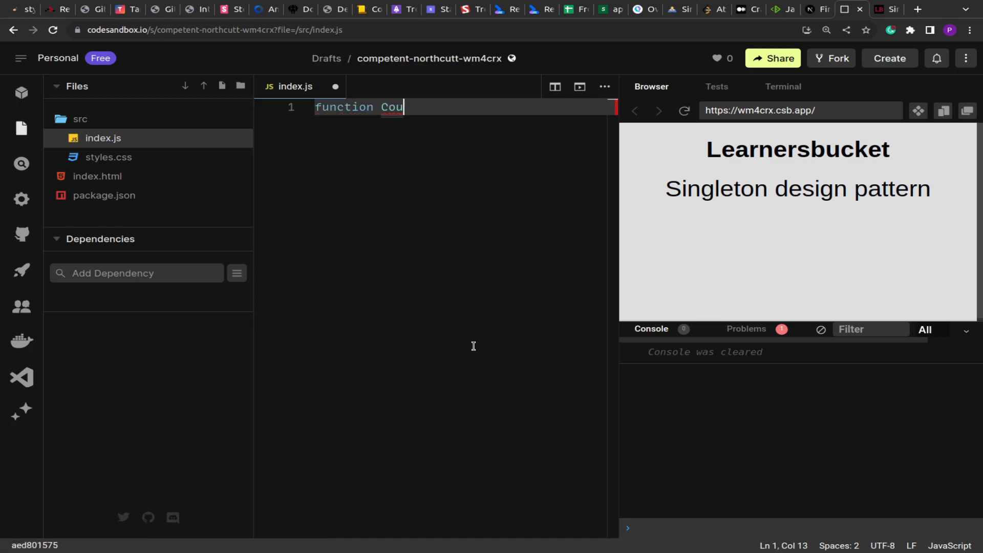
type("nter()")
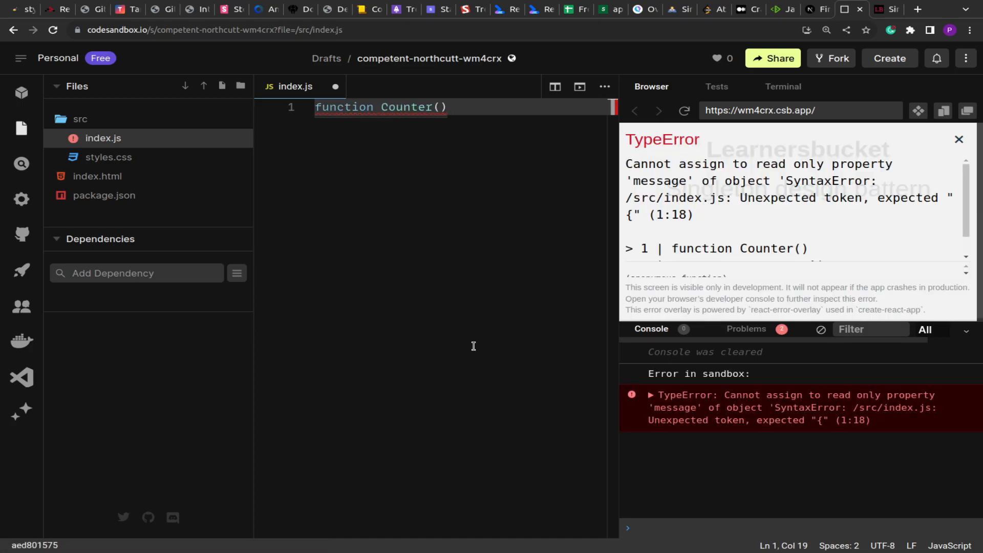
type("{")
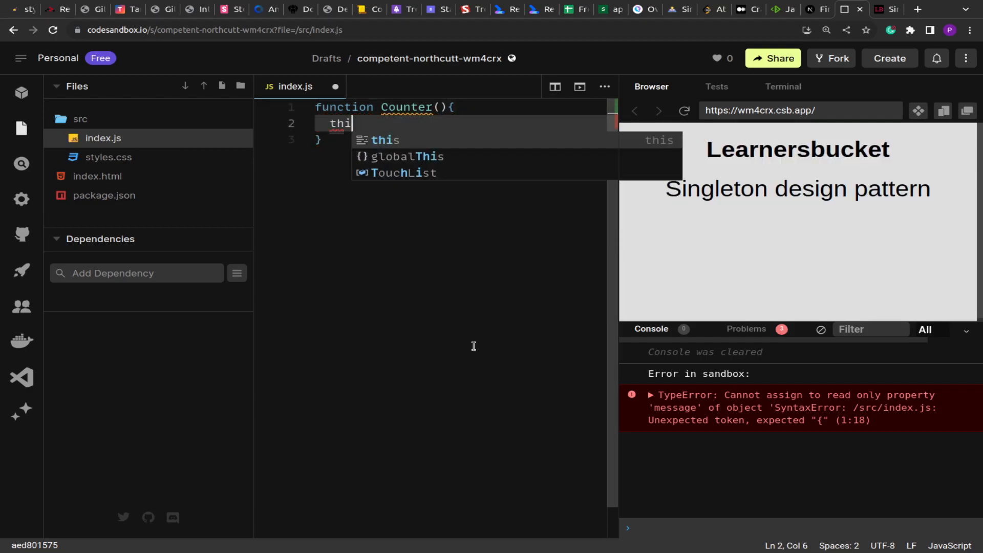
type("s.count;")
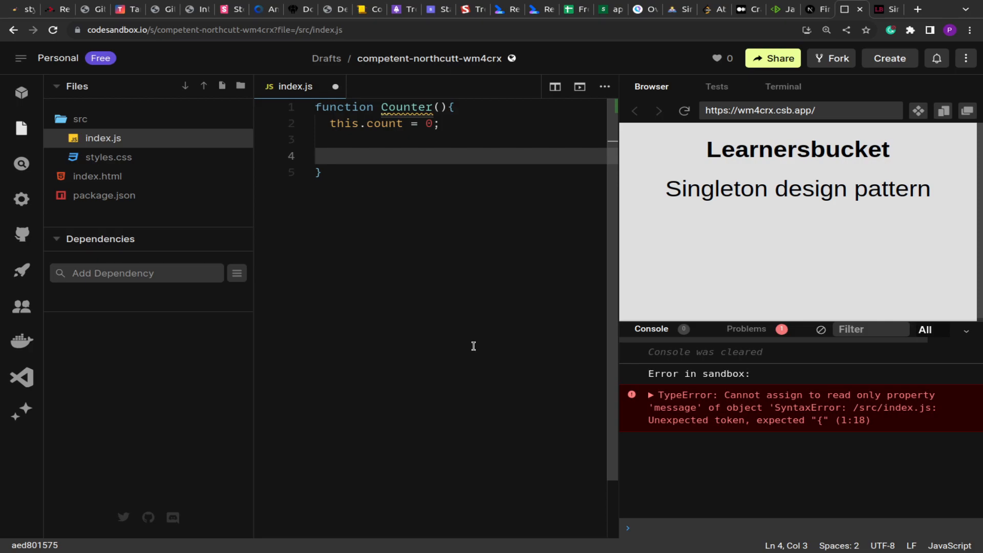
Add increment (count++) and decrement (count--) arrow methods, then begin a let declaration.
type("this.inc")
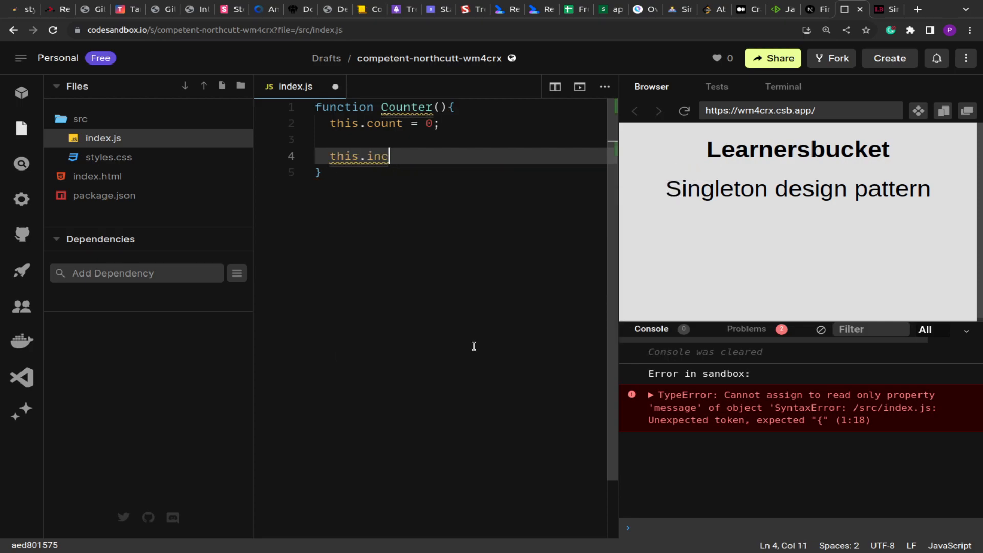
type("rement = () => {")
type("this.co")
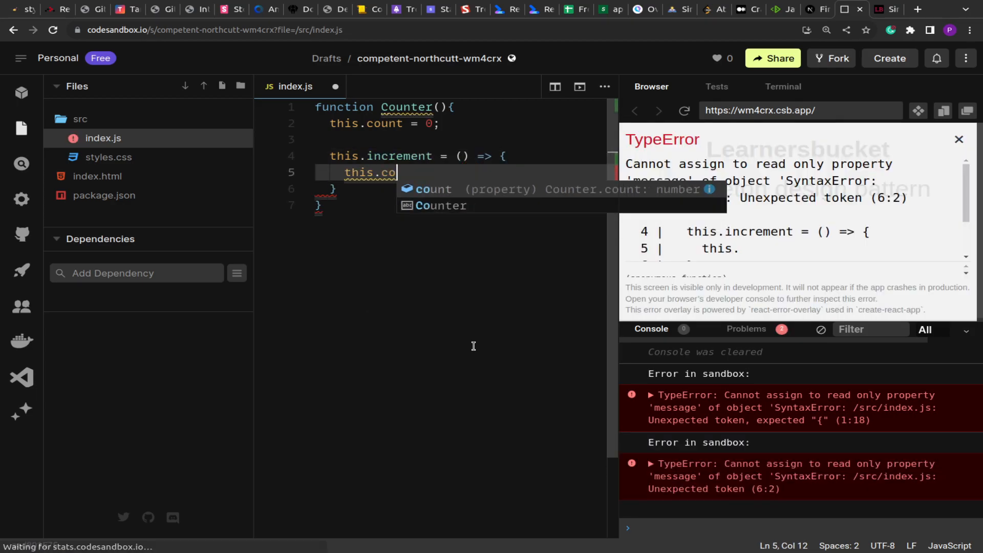
type("unt++;")
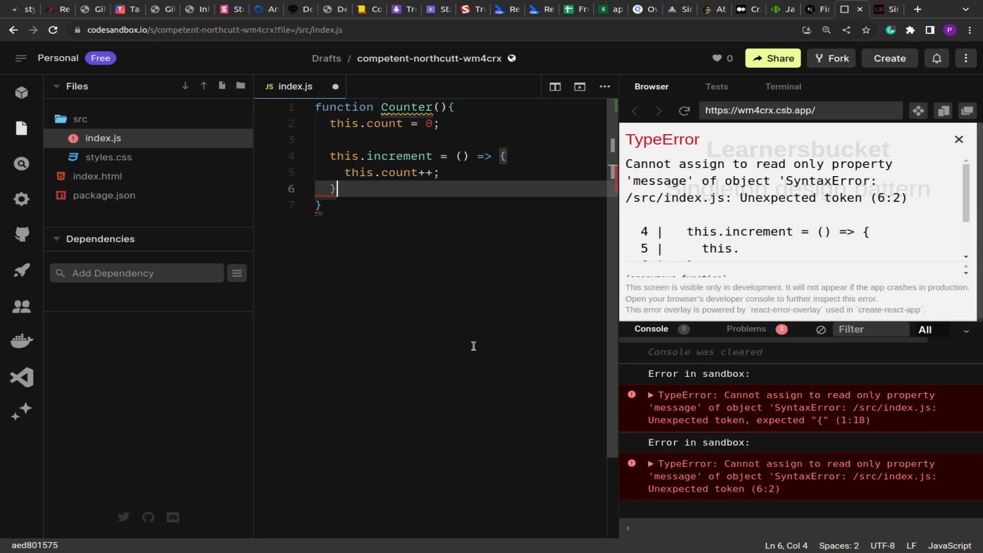
type("this.c")
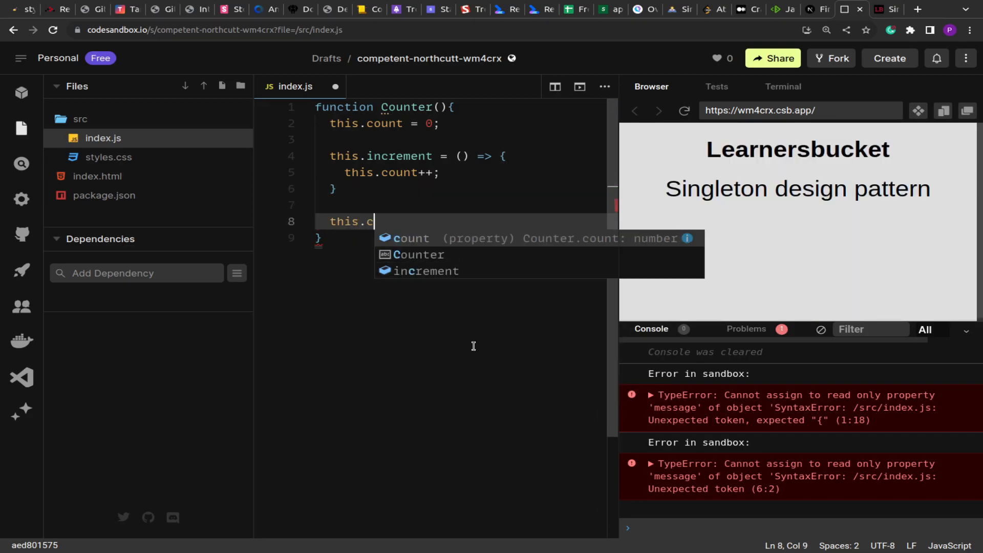
type("ec")
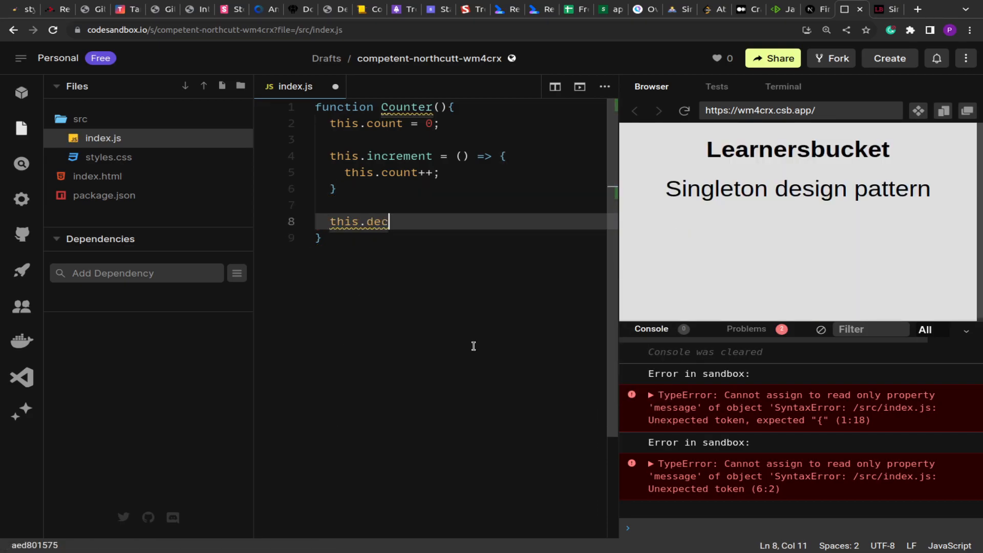
type("rement = () => {")
type("this.decrement")
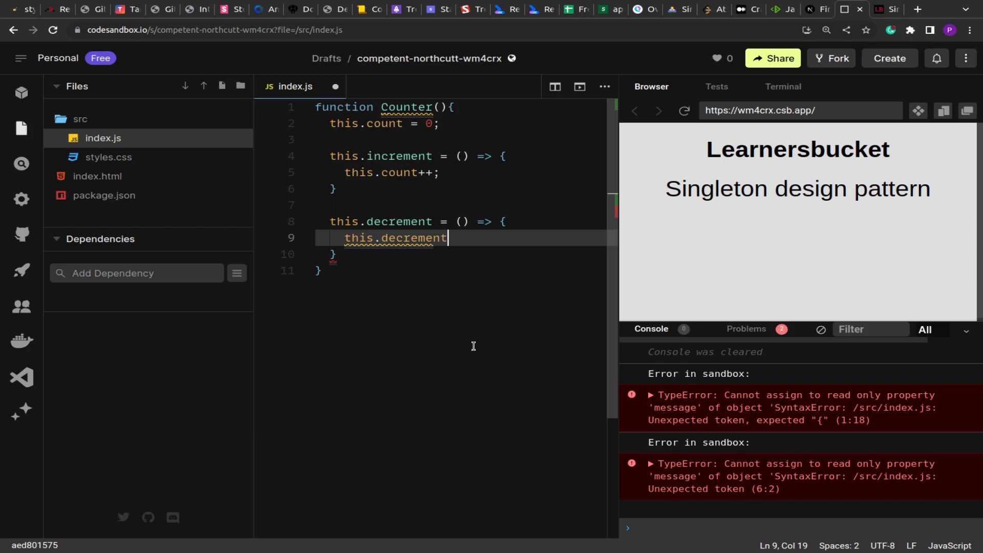
key("Backspace")
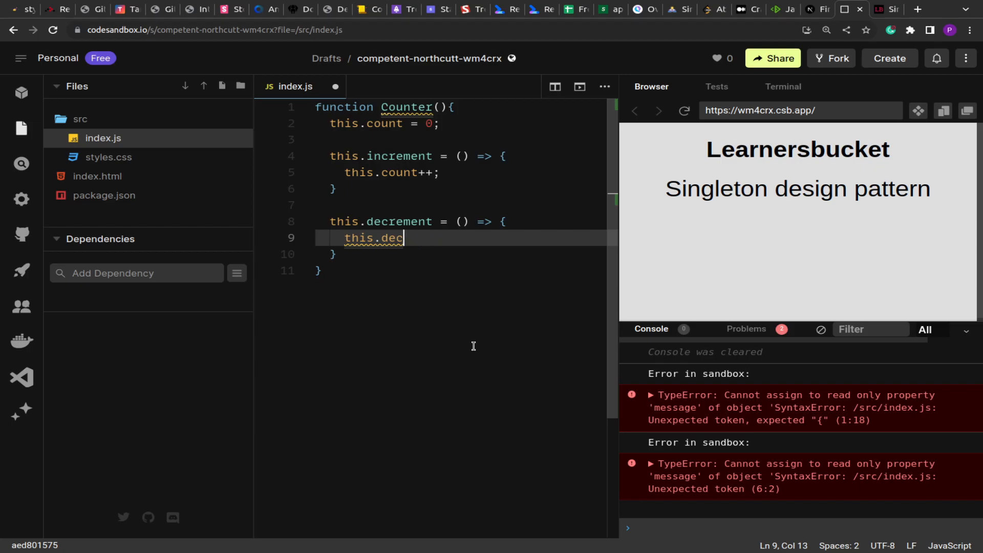
type("ount--;")
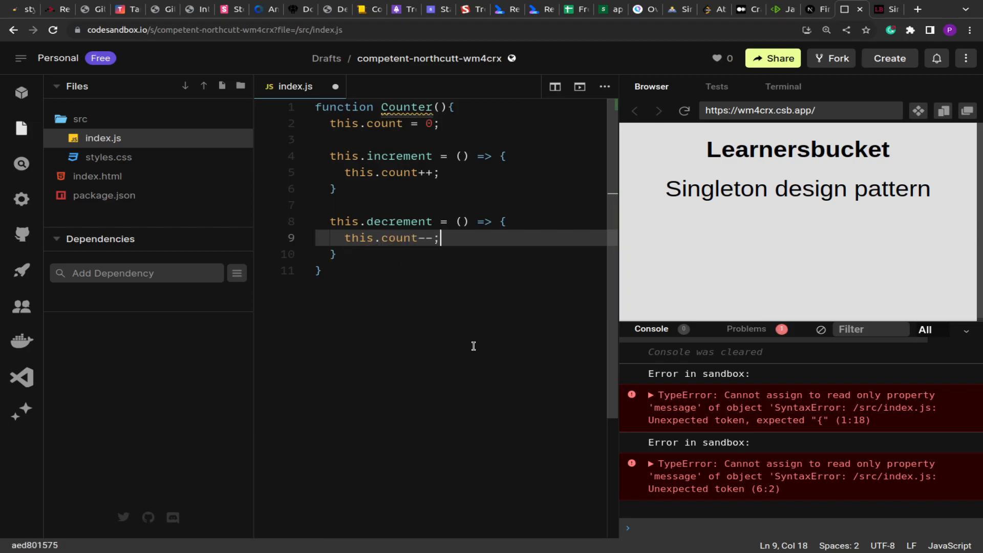
type("let co")
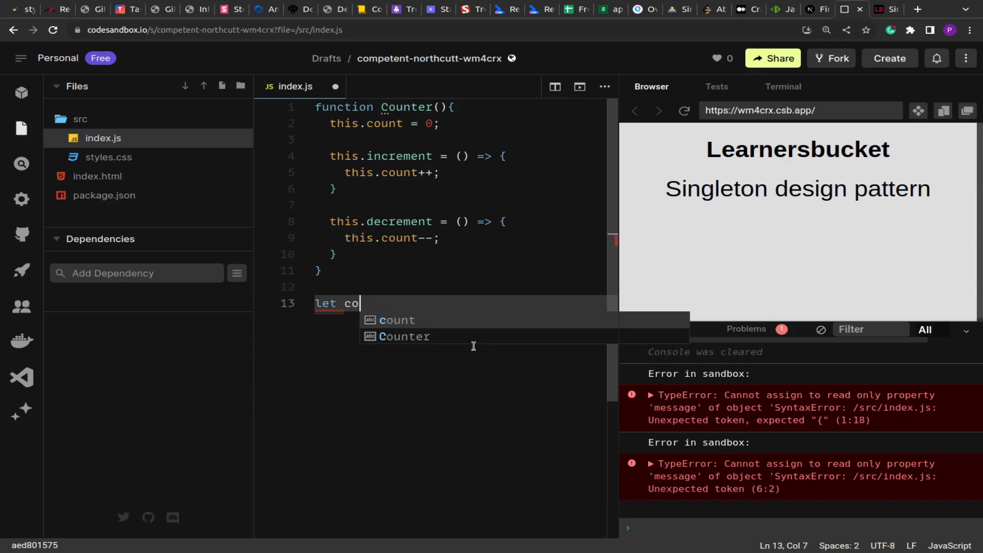
Finish declaring counter as a new Counter() instance.
type("unter = new")
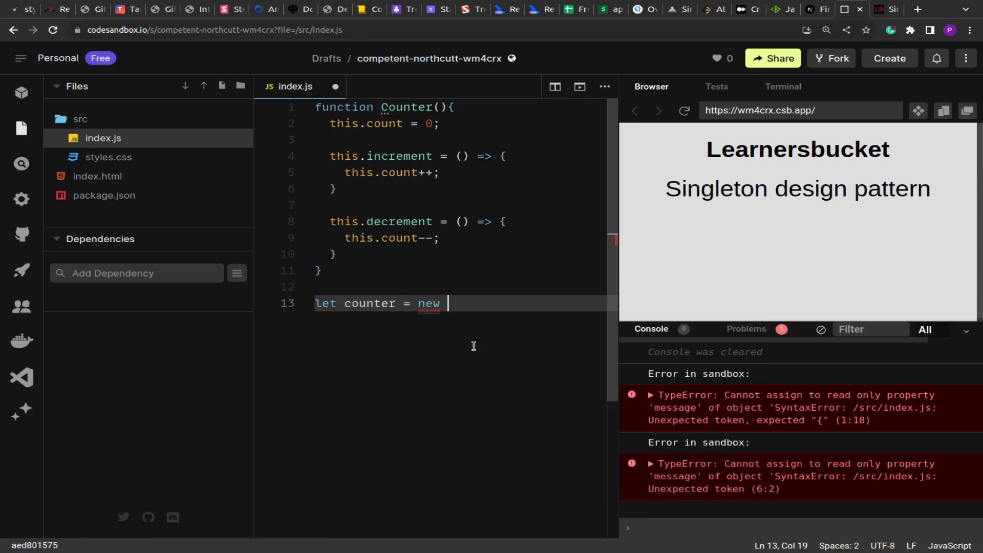
type("Counter()")
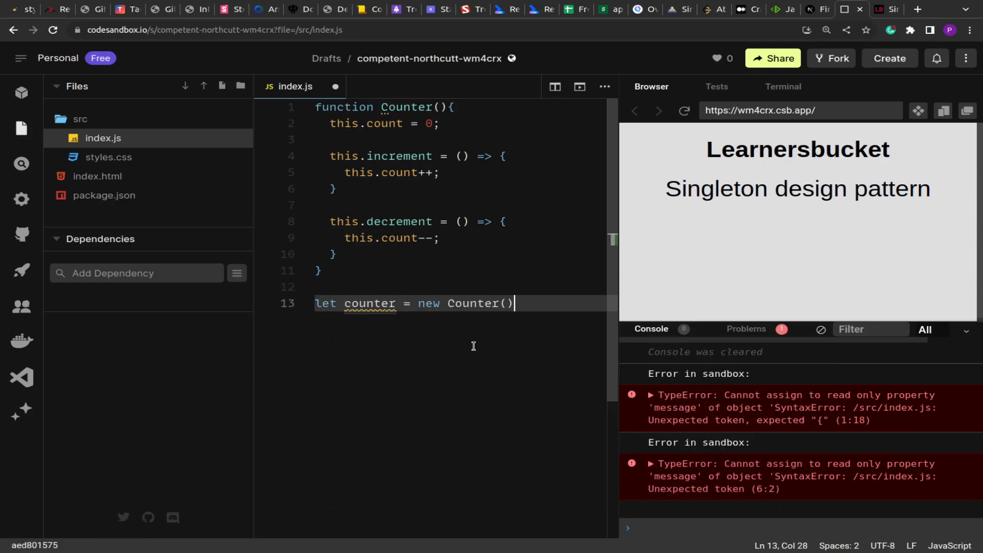
type(";")
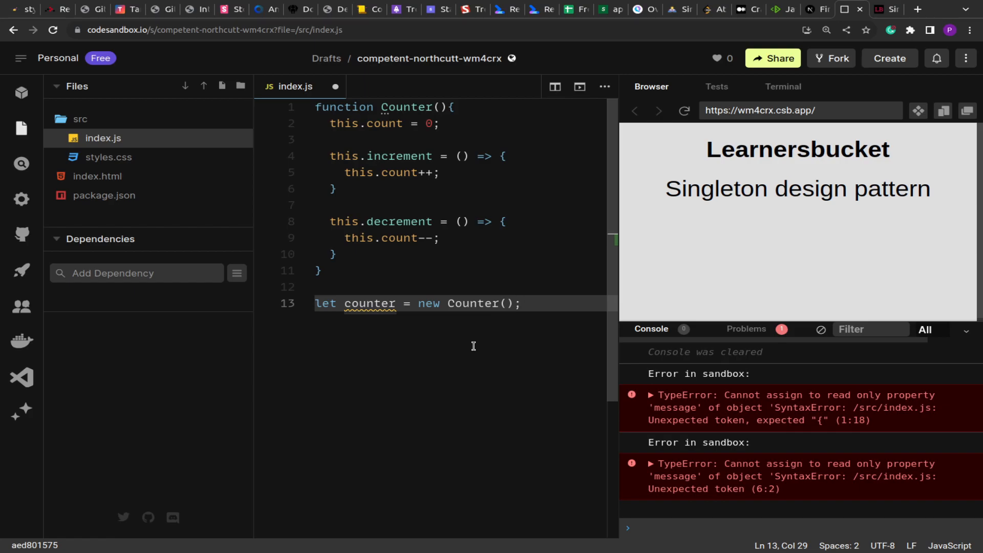
mouse_move(449, 304)
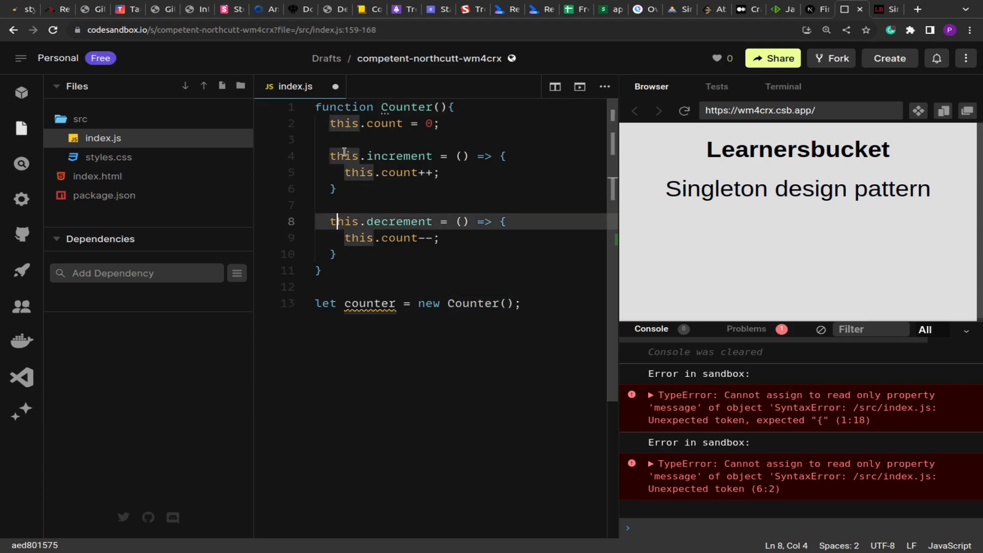
double_click(384, 124)
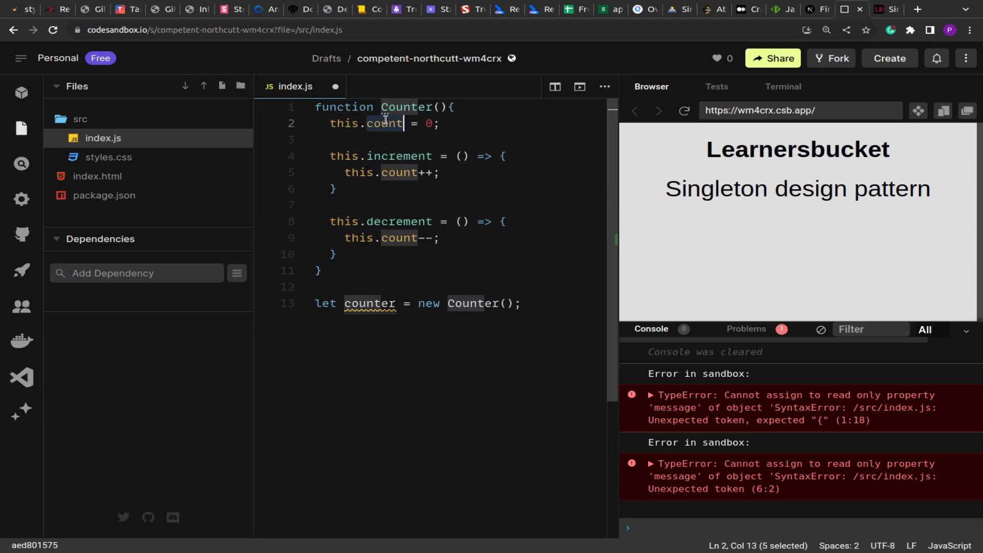
left_click(390, 156)
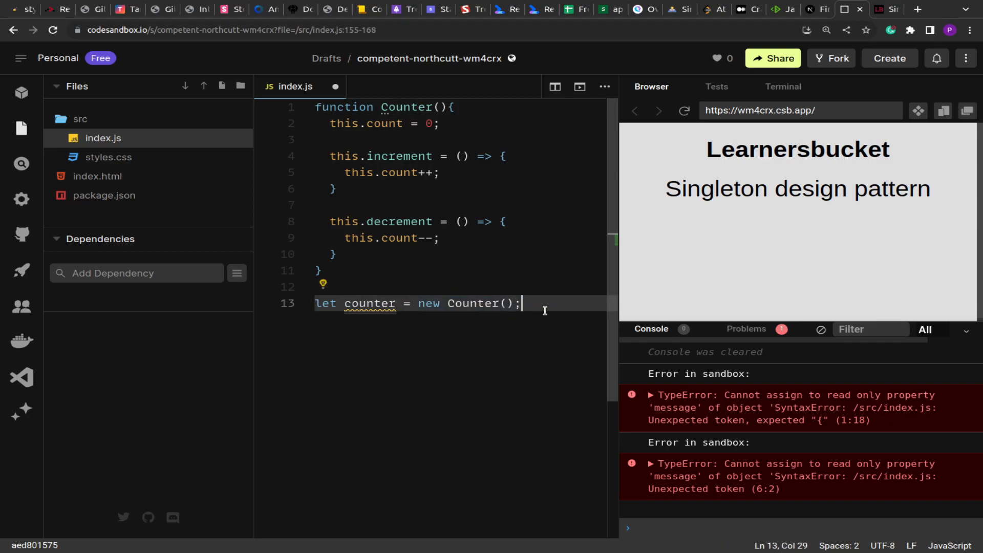
Declare counter2 as another new Counter() instance.
type("let counter2 =")
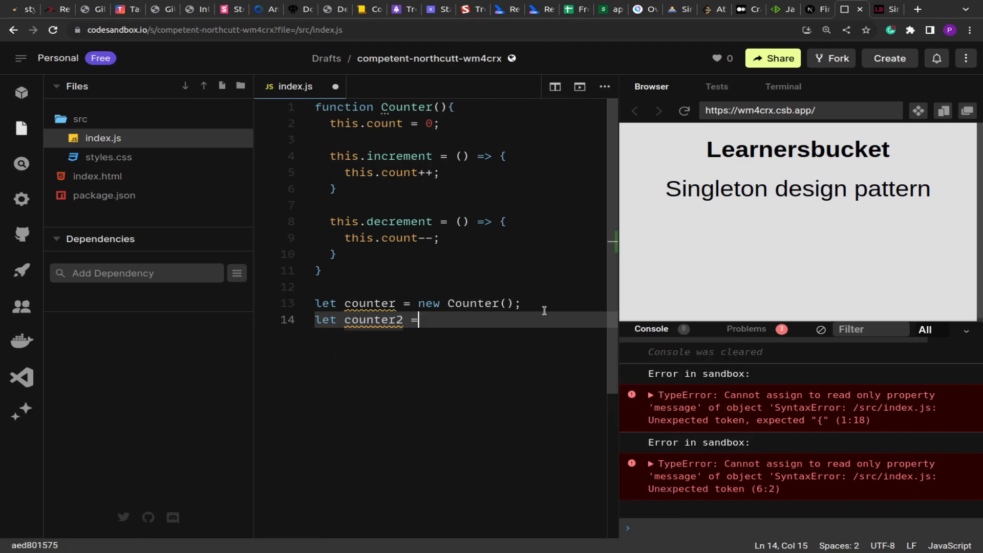
type("new")
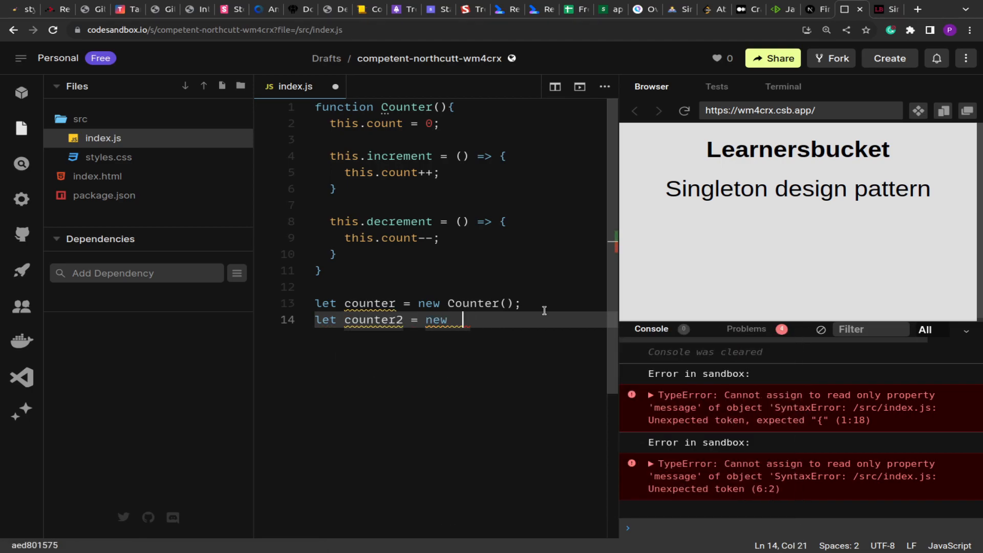
type("Counter()")
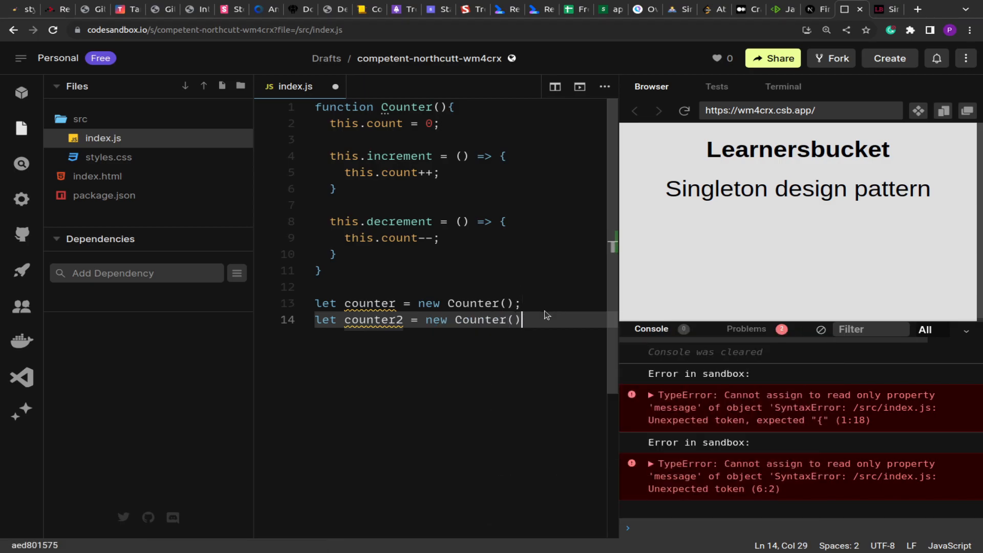
type(";")
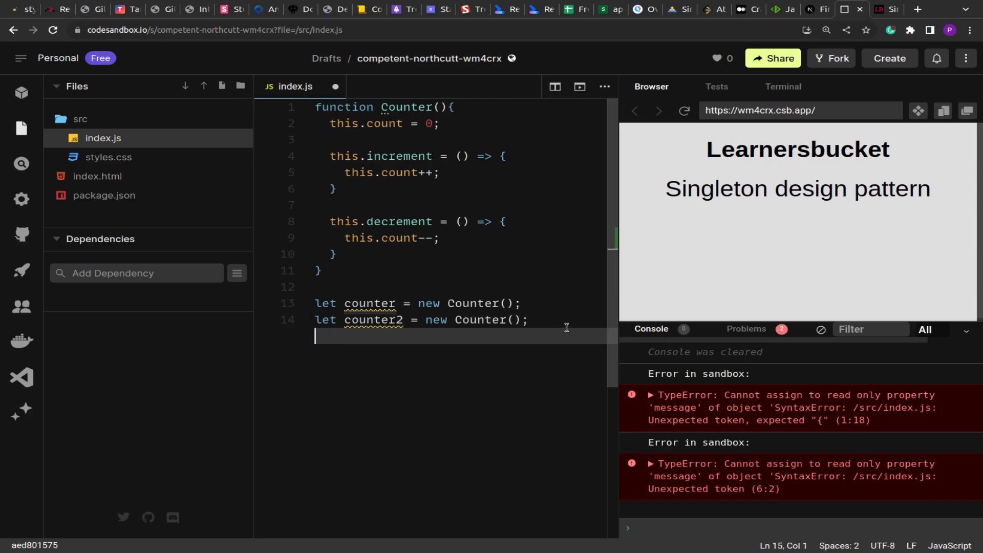
Log counter === counter2, which prints false, and clear old console errors.
key("Enter")
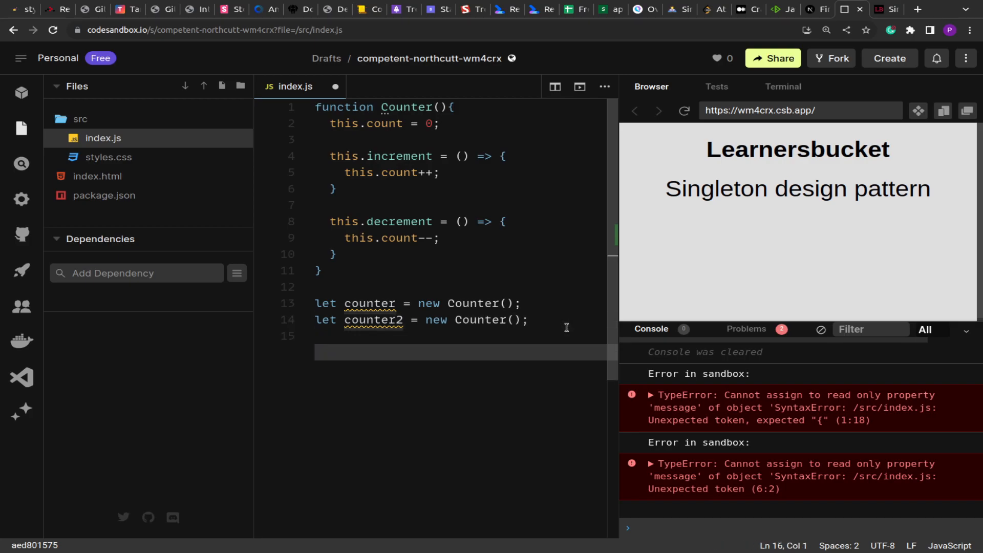
type("if(")
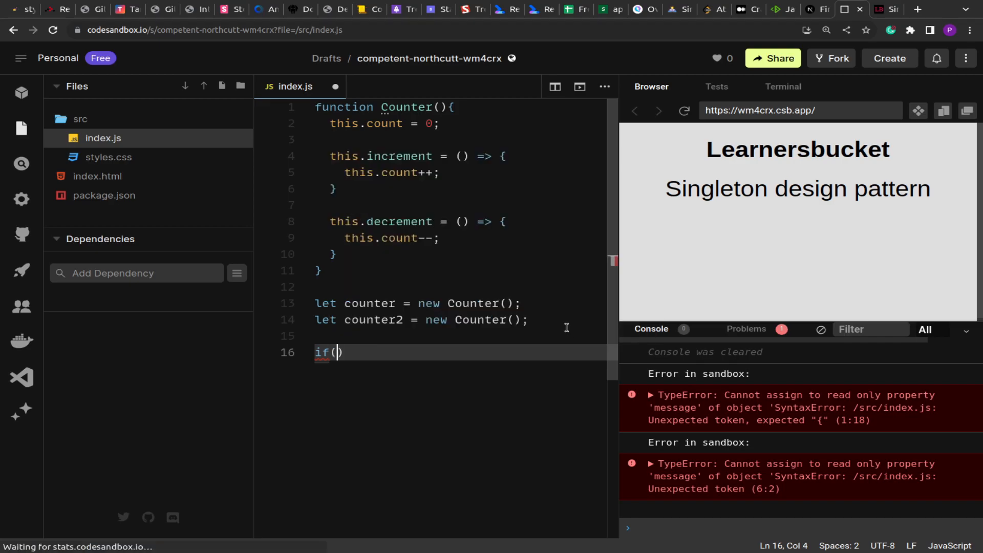
type("counter")
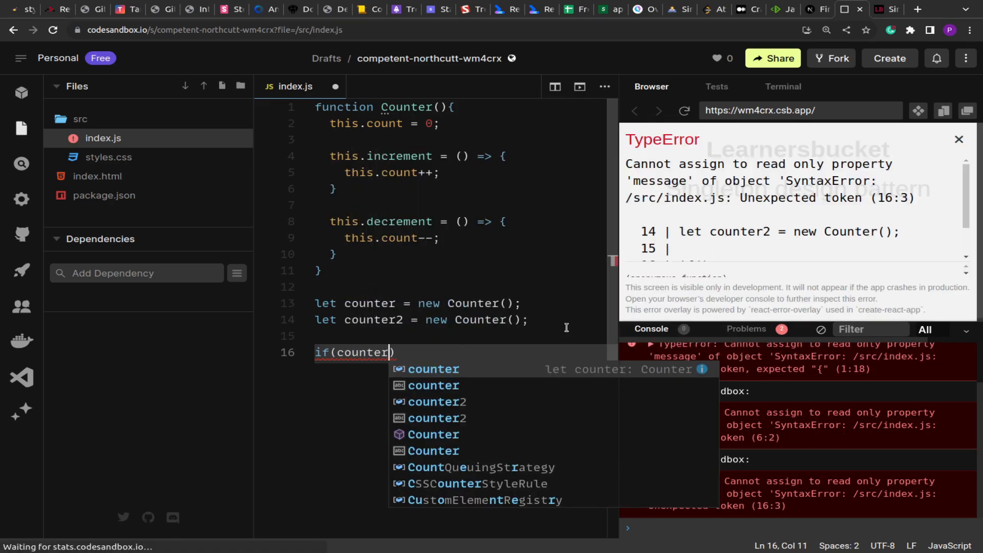
type("=== counter2")
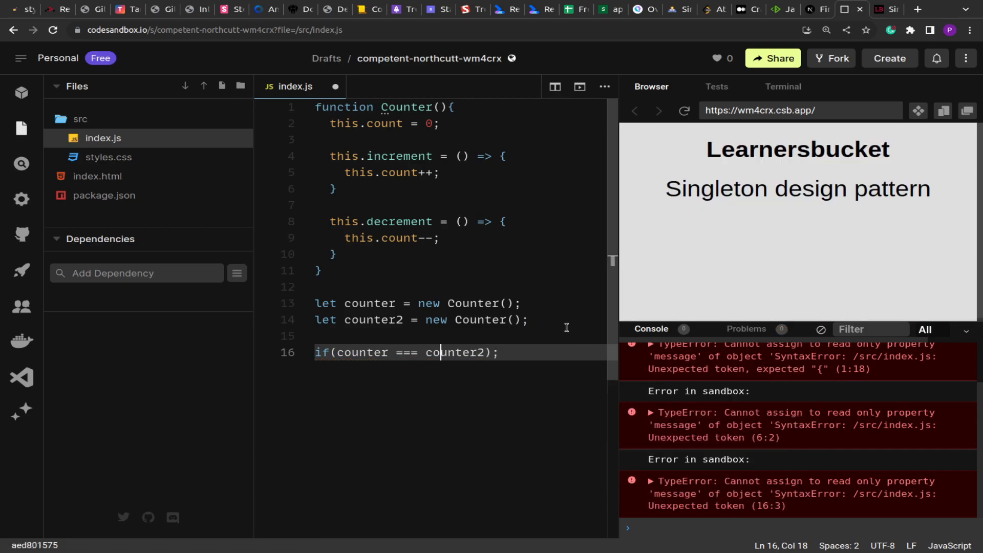
type("console.log")
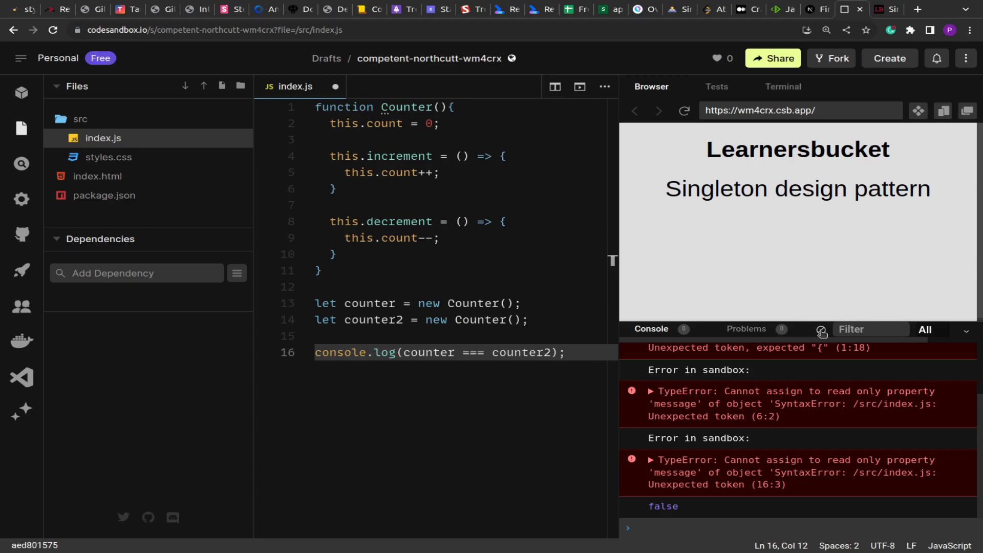
left_click(821, 329)
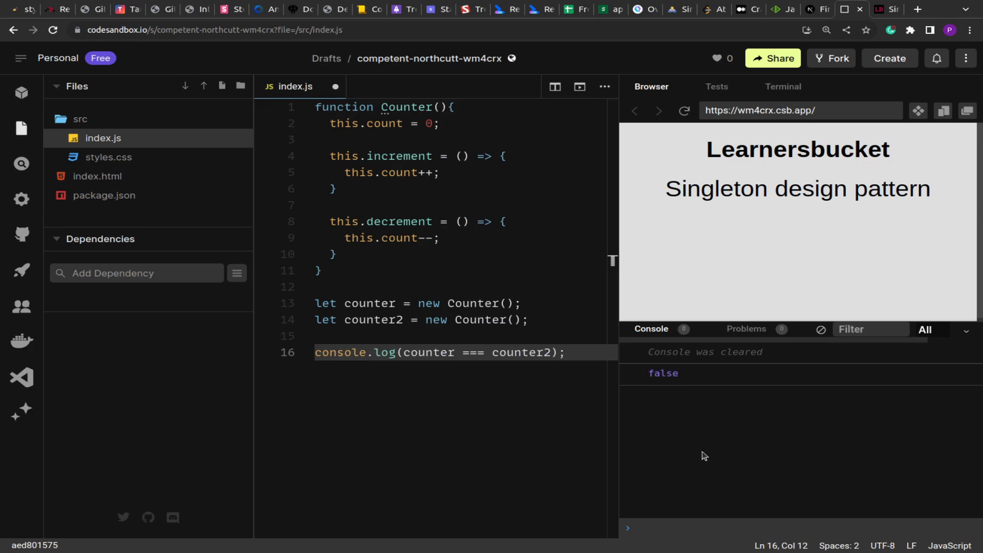
left_click(490, 320)
type("let")
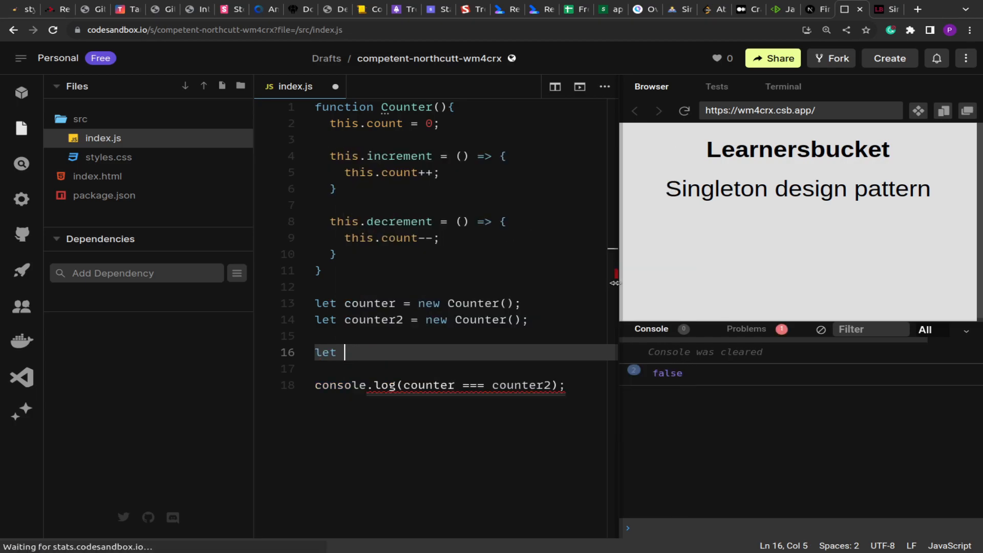
Declare singleton as an IIFE with a private instance variable and a returned object.
type("singel")
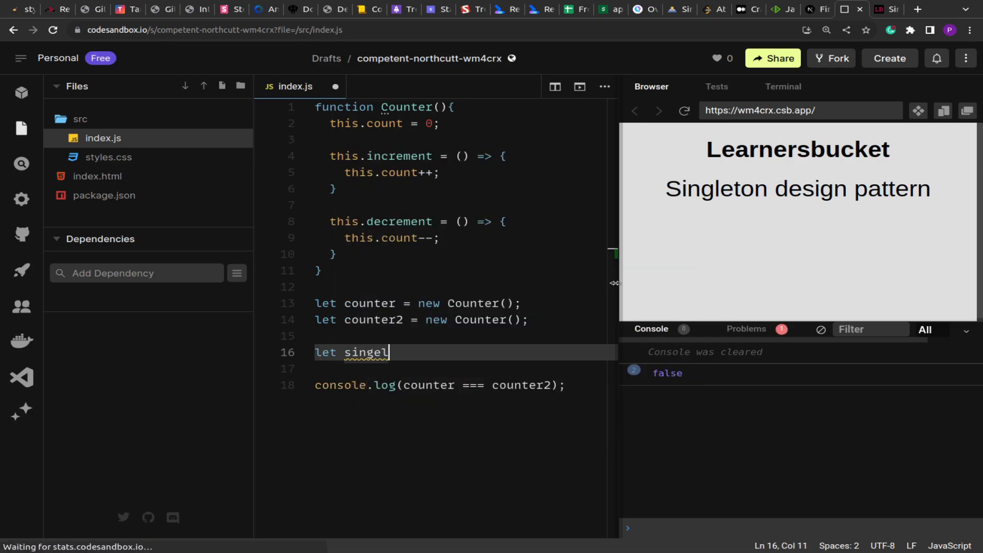
type("ton =")
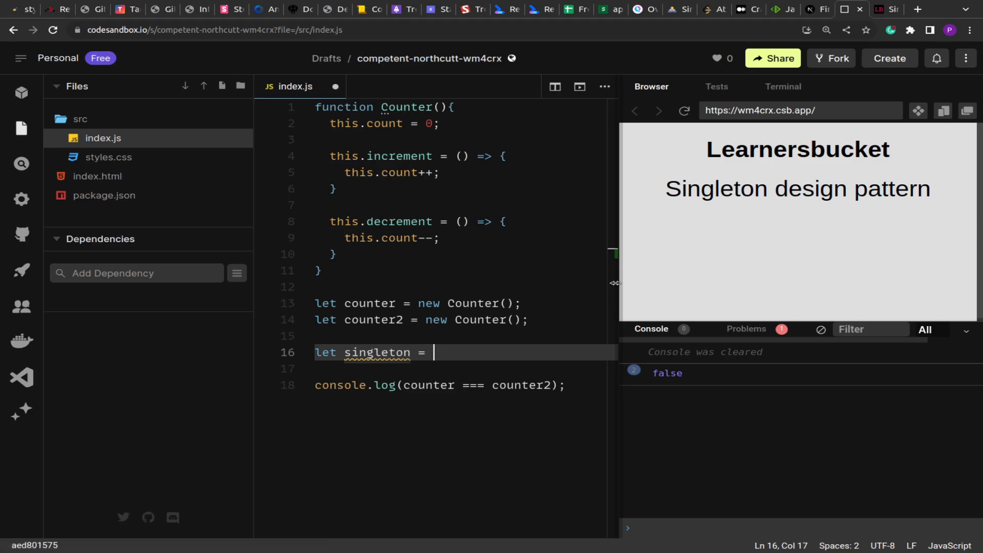
type("(function(){")
type("}());")
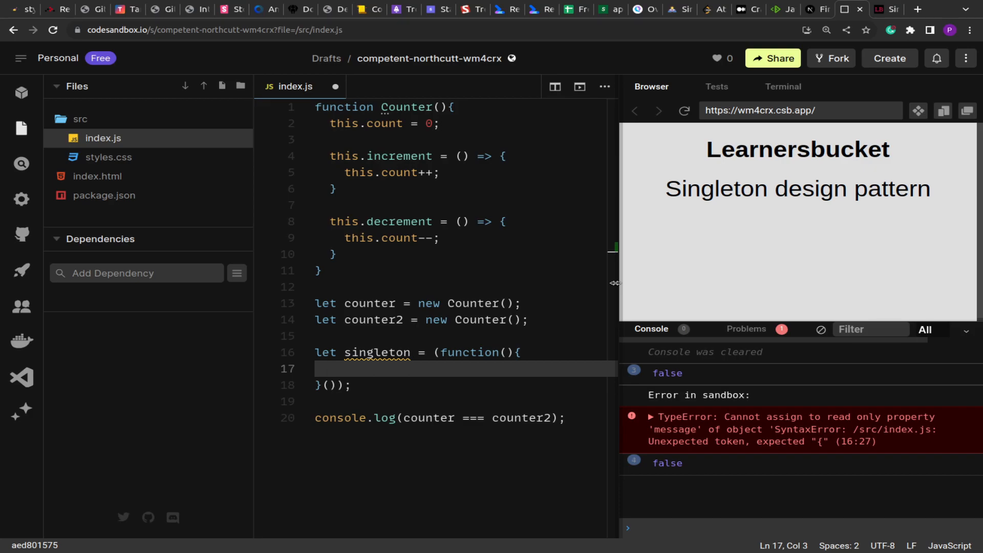
type("let instan")
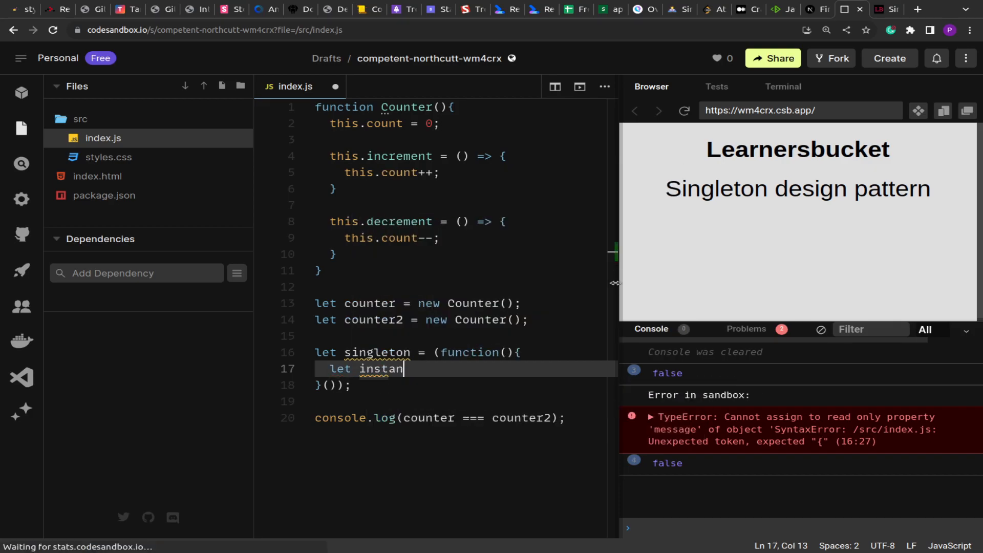
type("ce;")
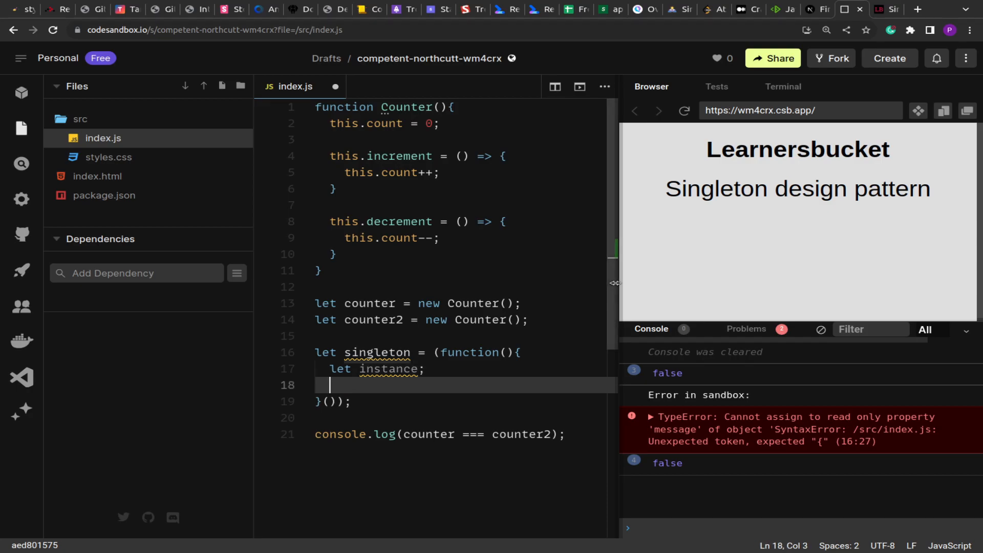
type("return {")
type("getIns")
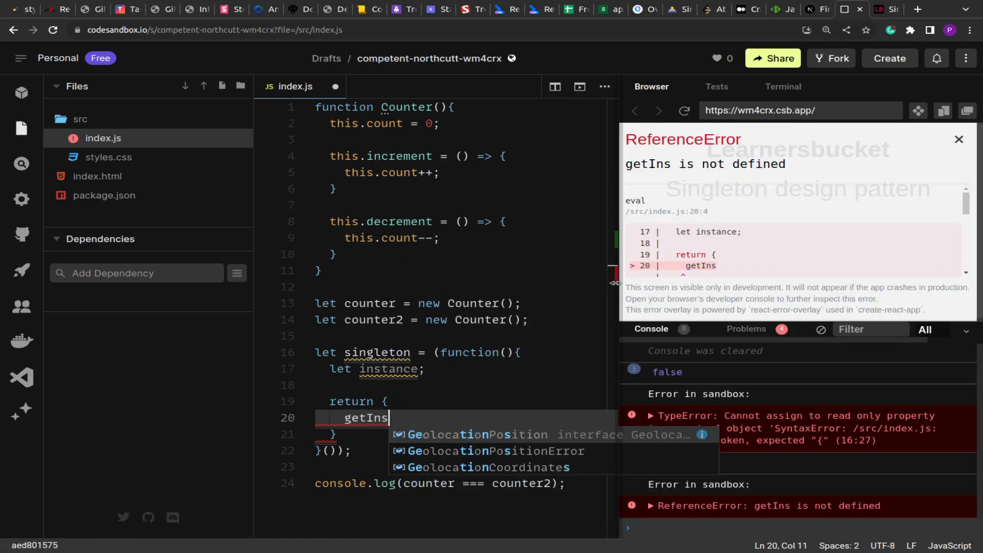
Add getInstance, creating a new Counter only if instance is unset, then returning it.
type("tance(")
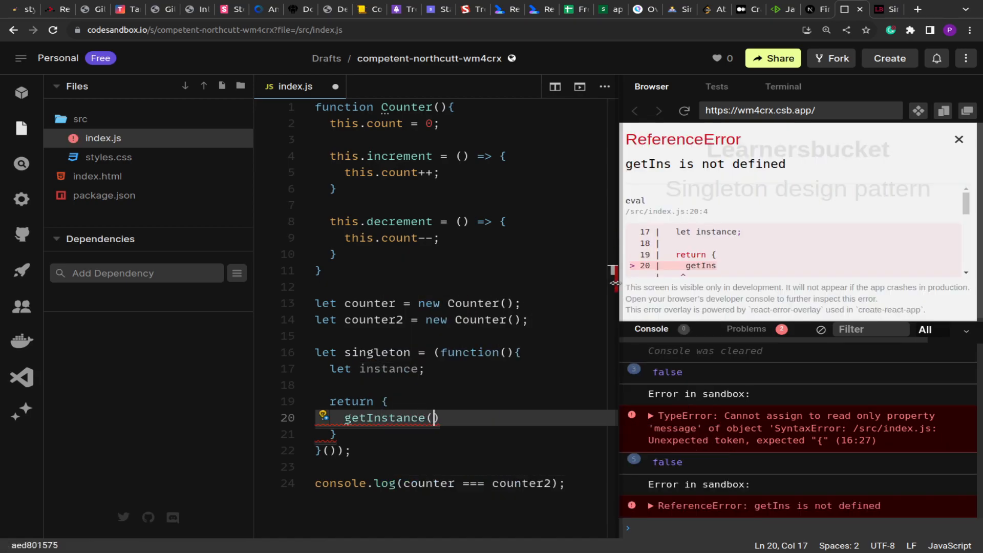
type("if")
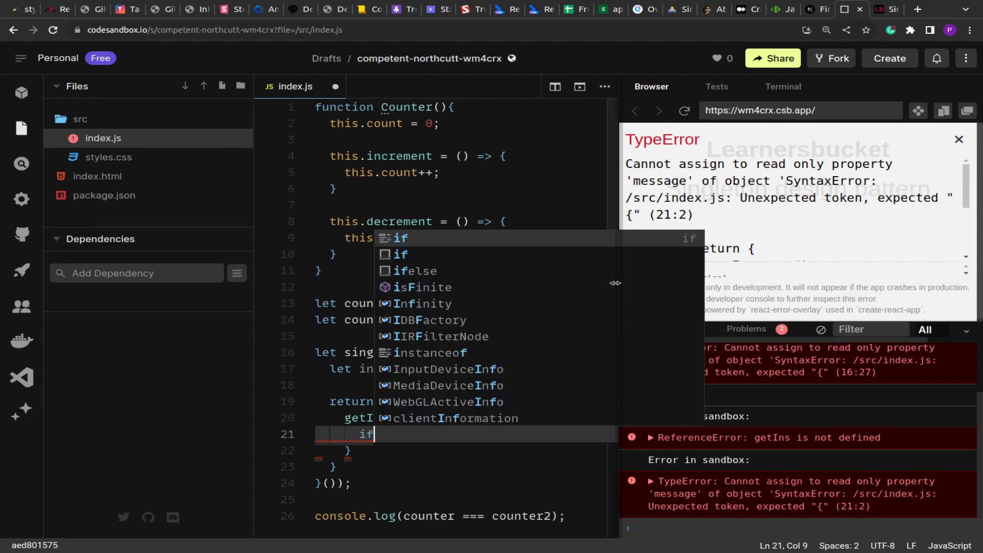
type("(!inst")
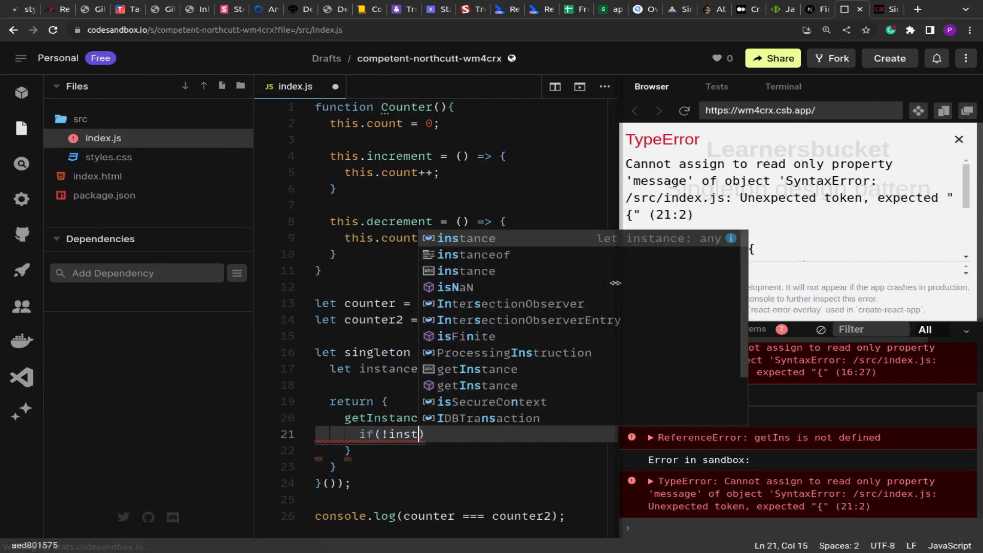
type("ance){")
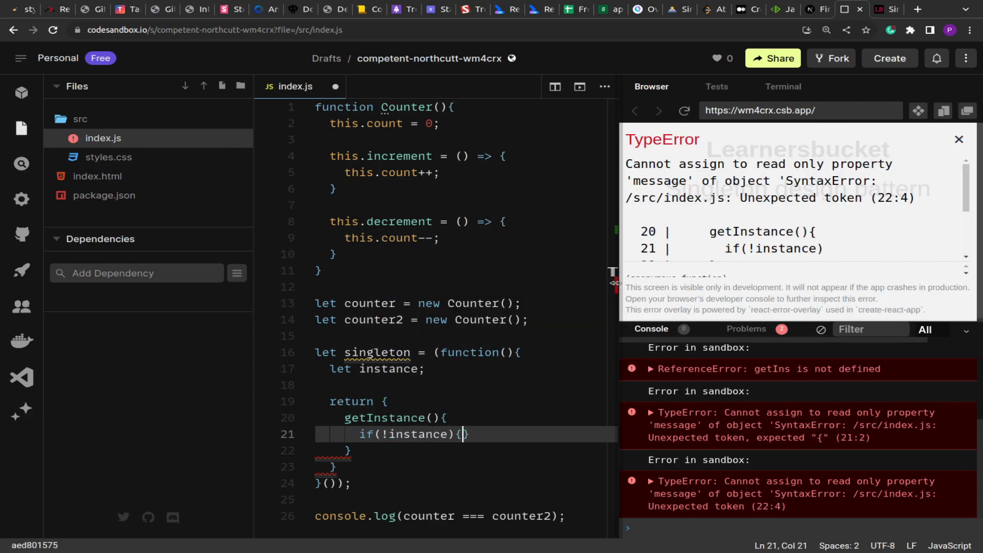
type("instance")
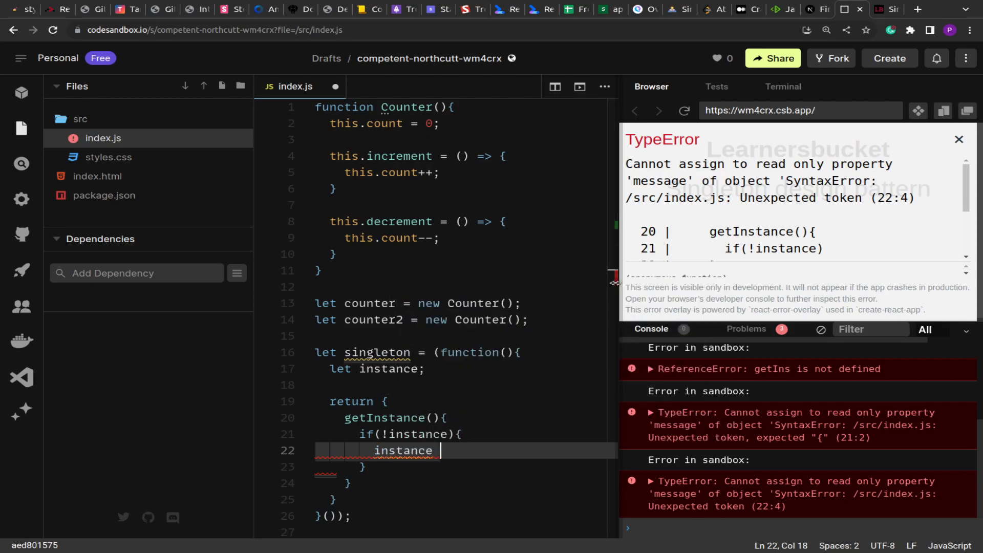
type("= new C")
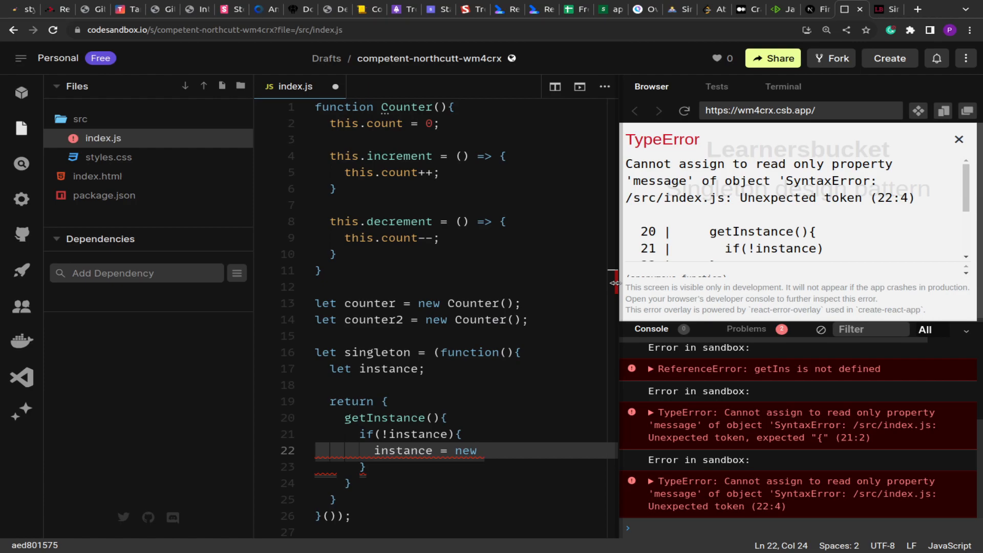
type("Counter()")
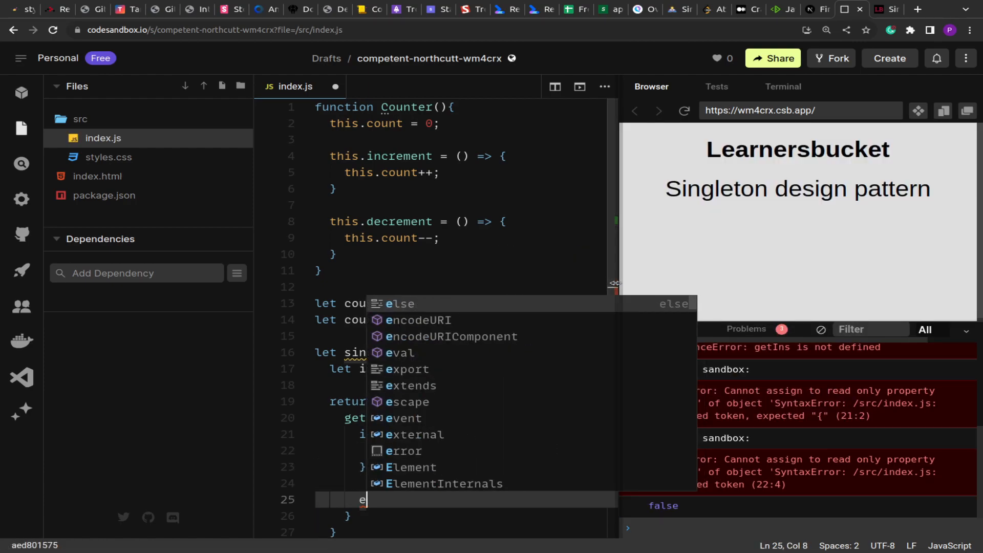
type("return instance;")
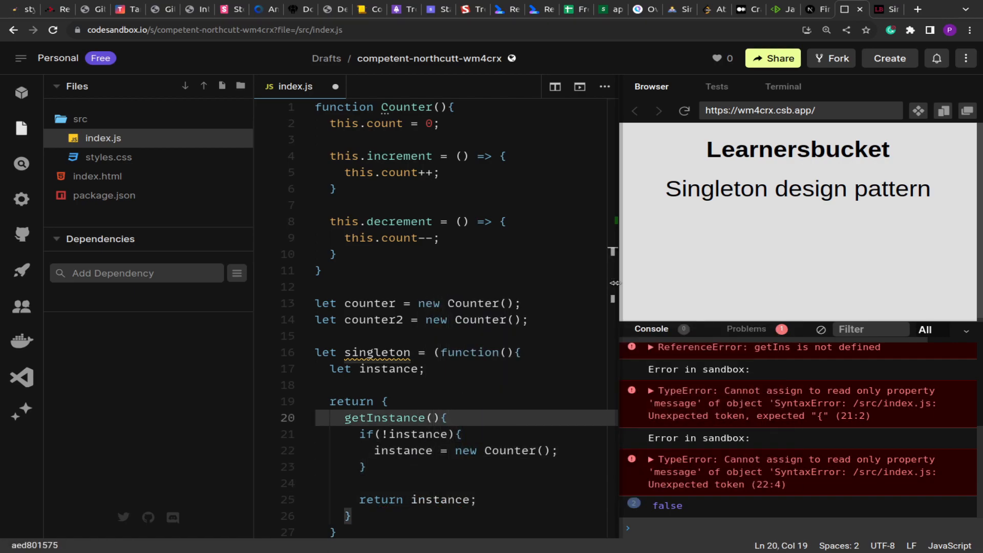
Replace new Counter() with singleton.getInstance() on the counter and counter2 lines.
double_click(376, 284)
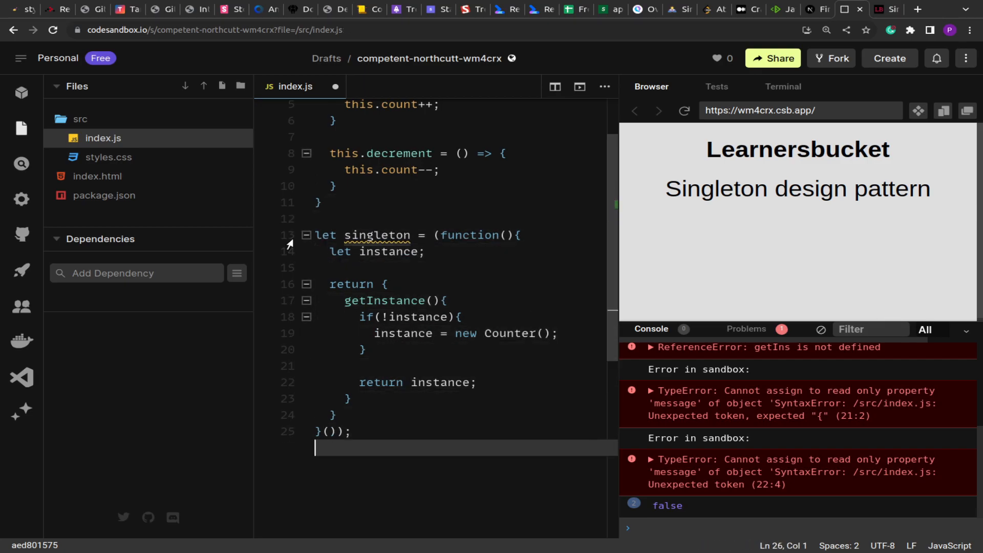
type("let counter = new Counter();")
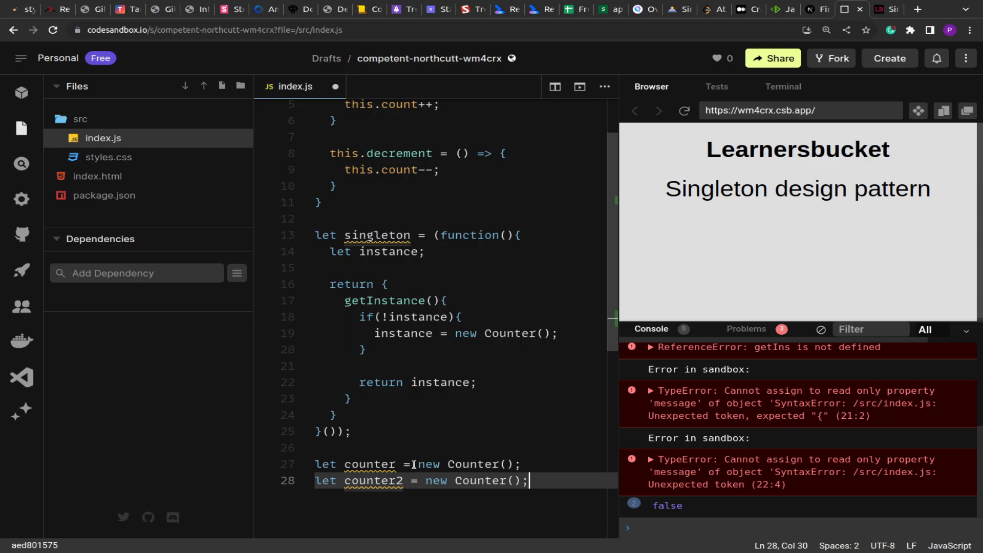
left_click_drag(420, 464, 508, 463)
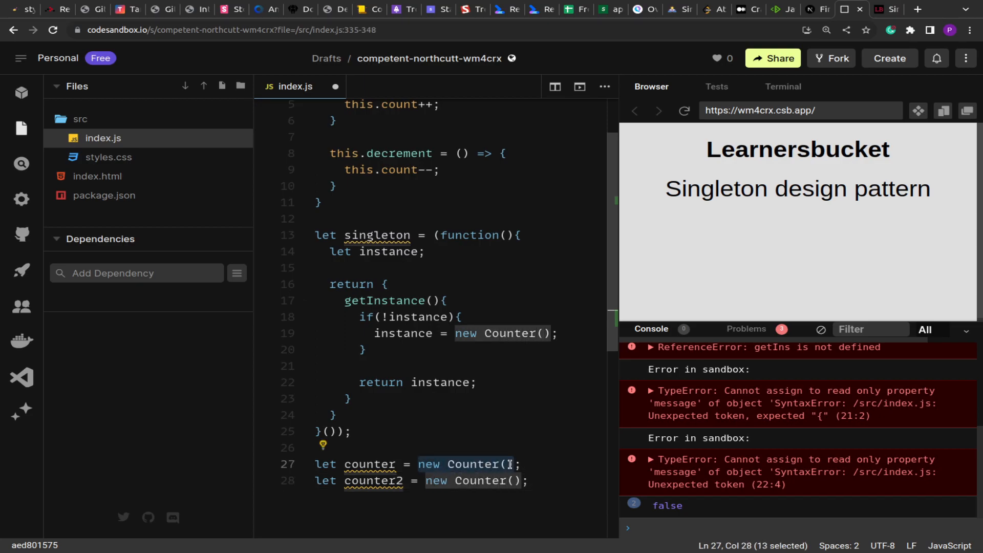
type("singleton.getInstanc")
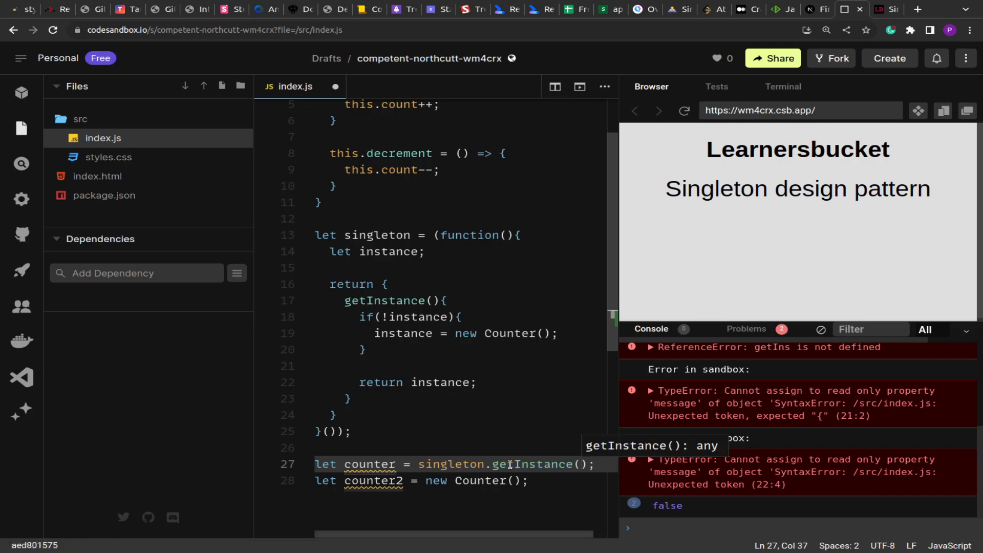
left_click(395, 317)
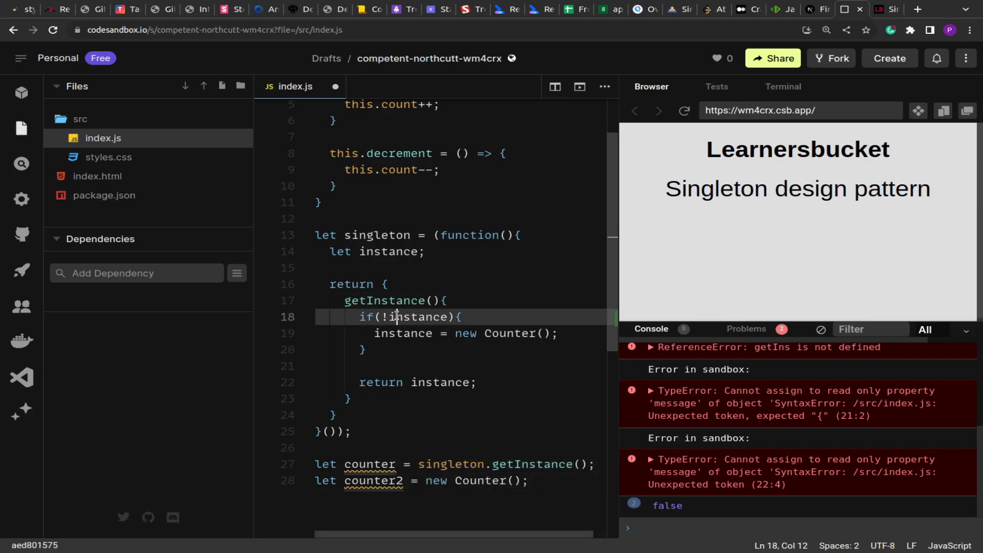
double_click(402, 334)
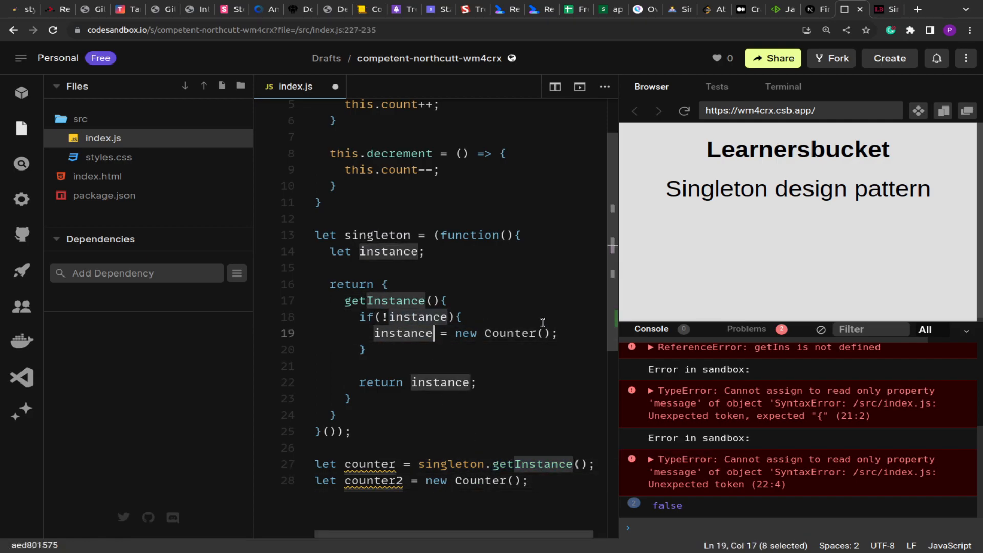
mouse_move(472, 334)
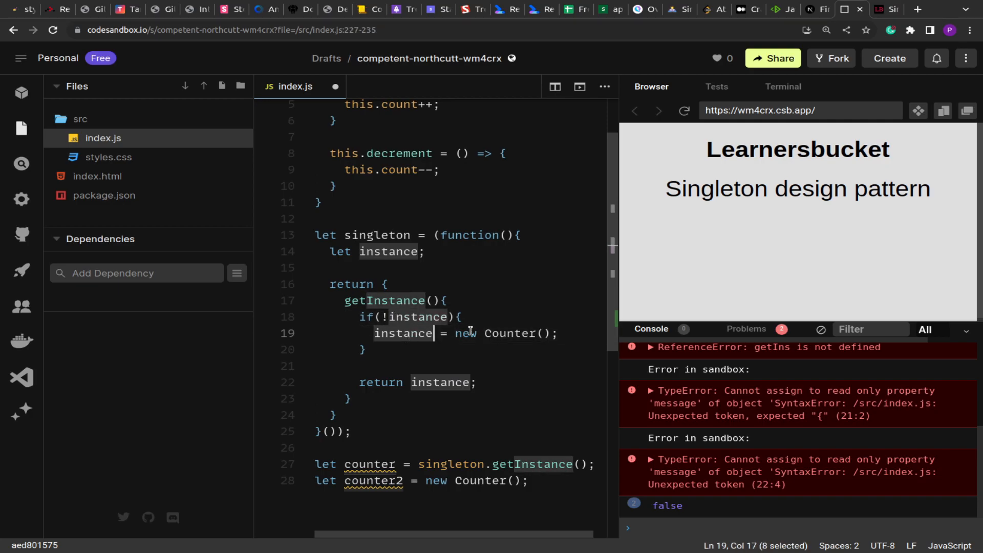
left_click(418, 334)
type("singleton.getInstan")
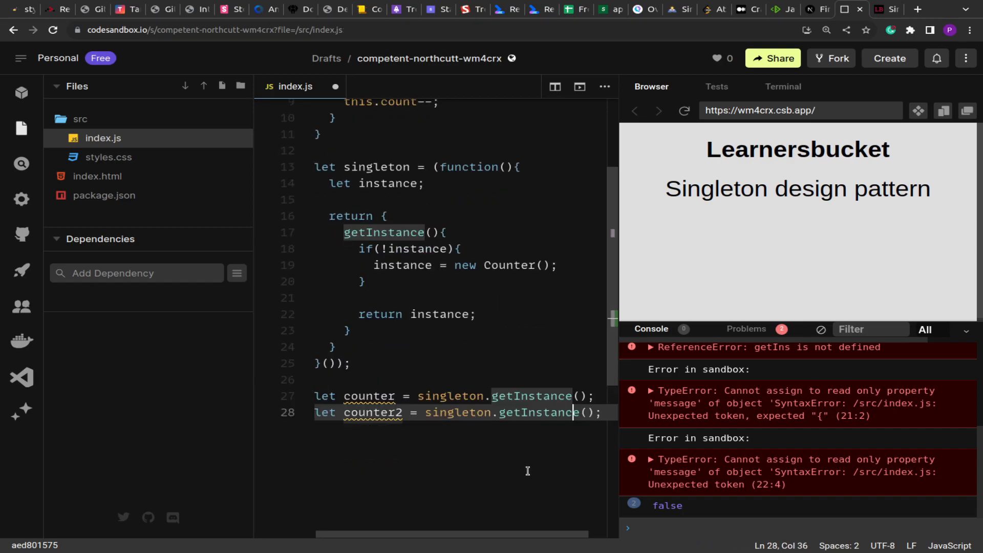
Add console.log(counter === counter2) and confirm the console prints true.
type("c")
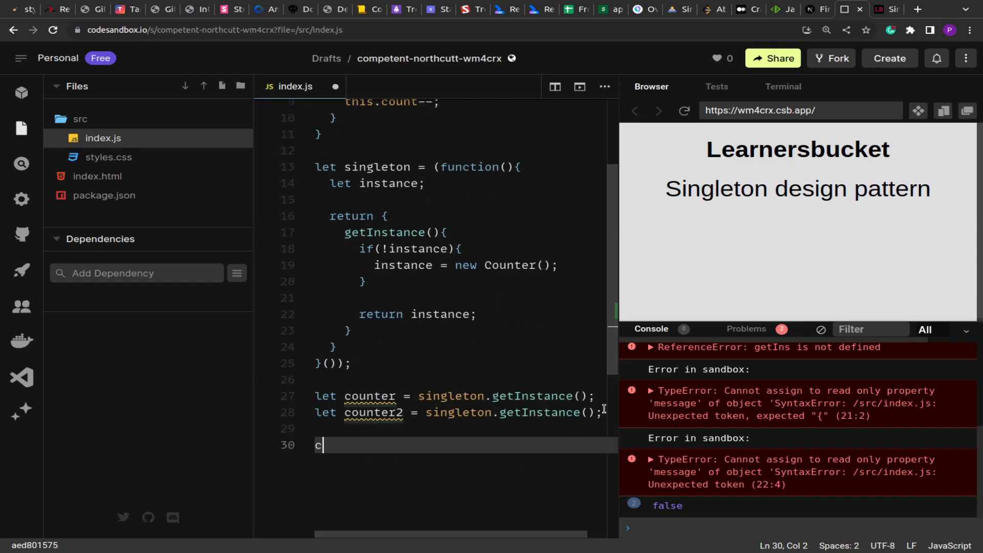
type("onsole.log(counter === counter2);")
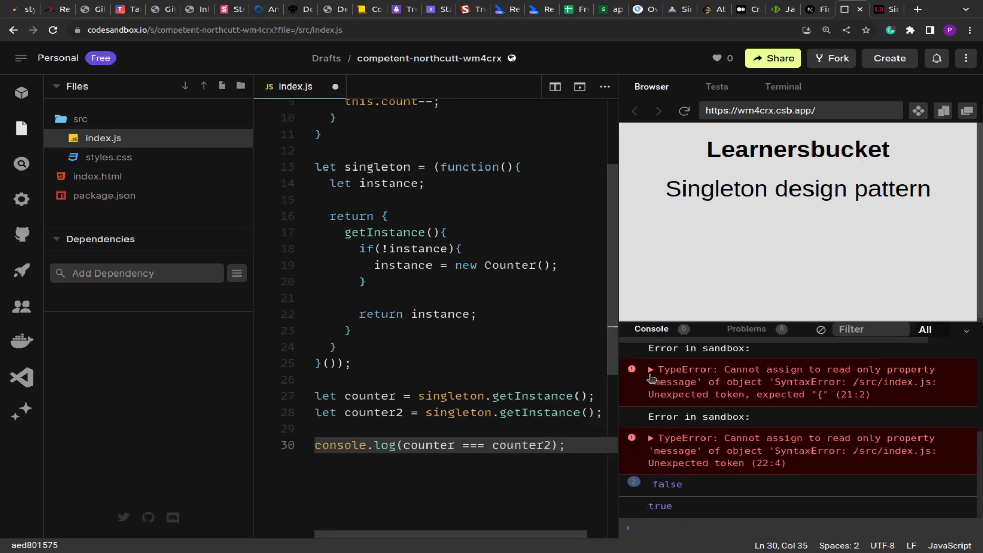
double_click(660, 506)
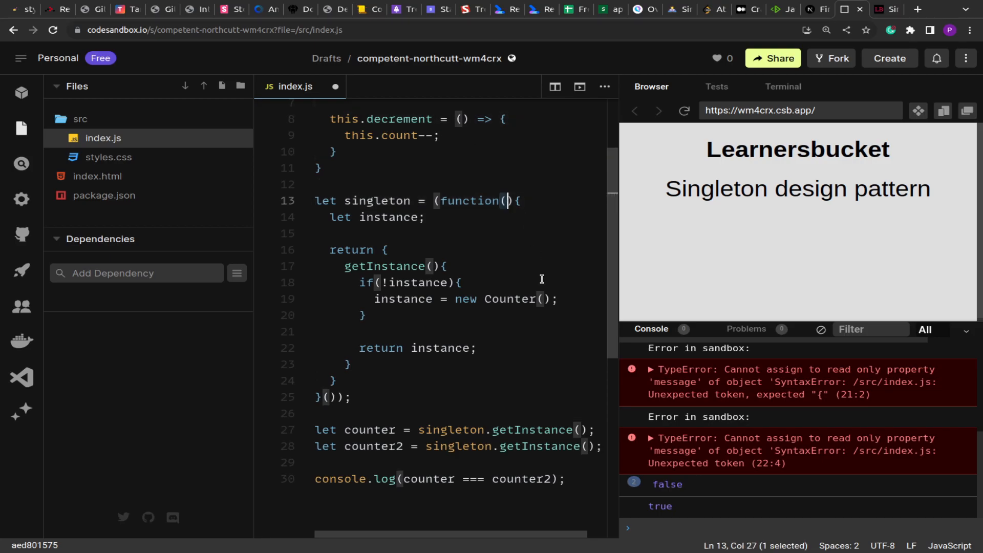
double_click(370, 430)
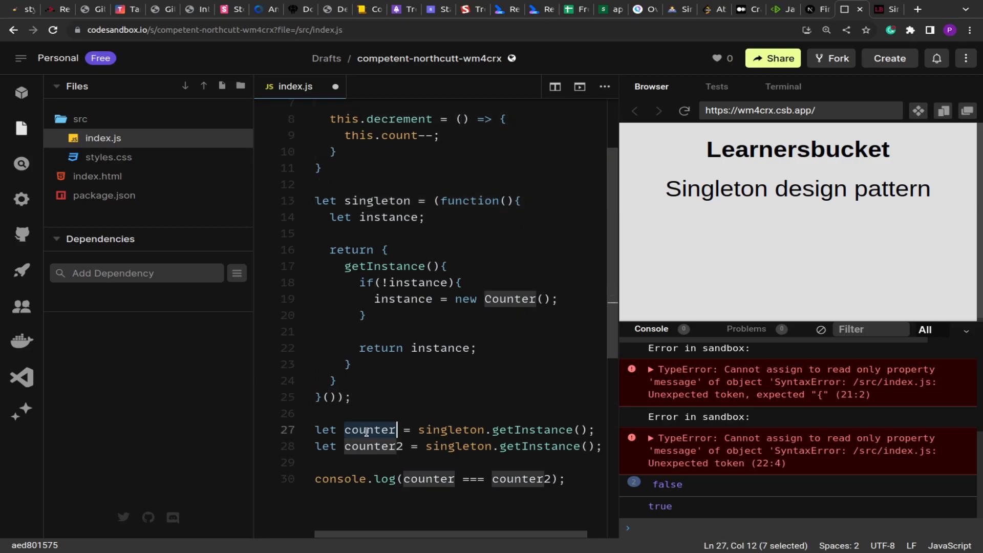
left_click(392, 217)
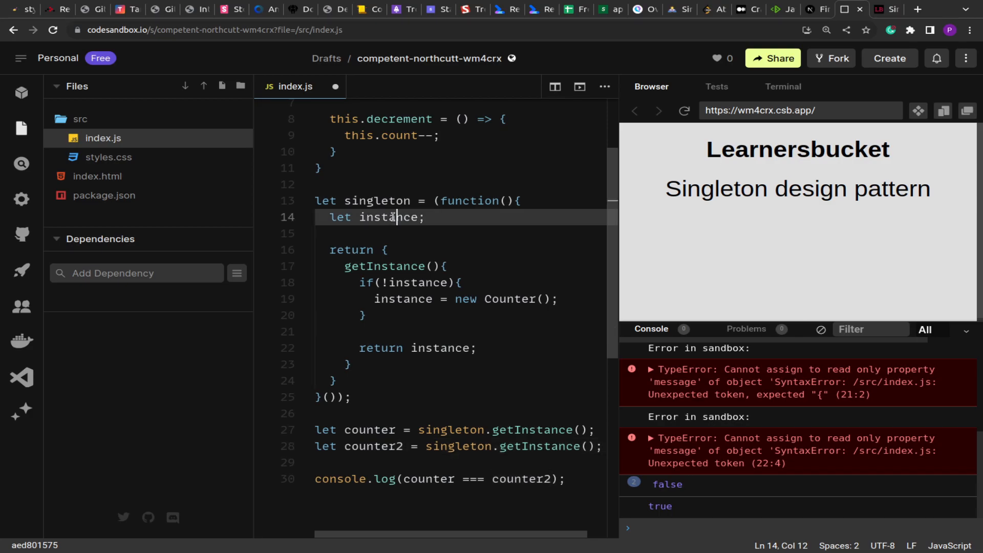
double_click(387, 217)
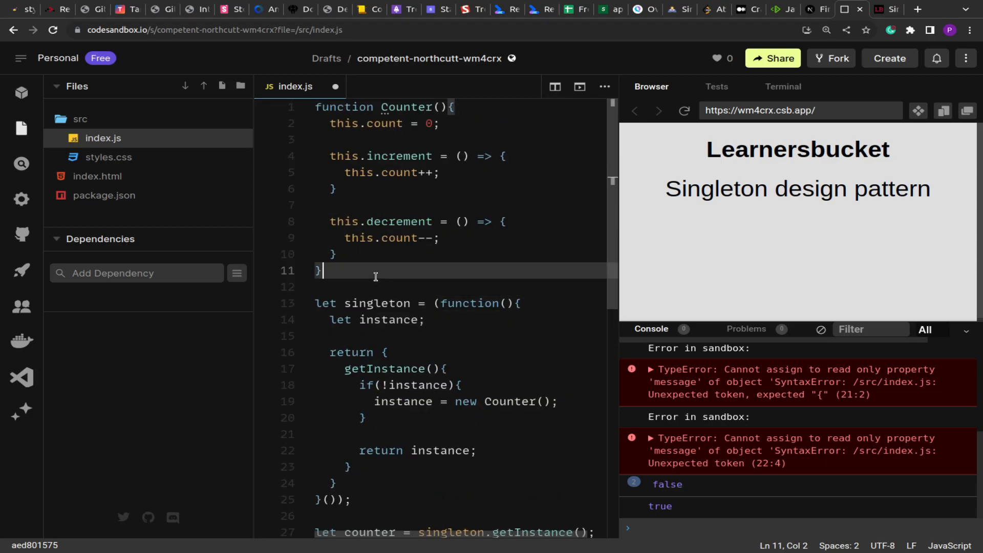
mouse_move(406, 290)
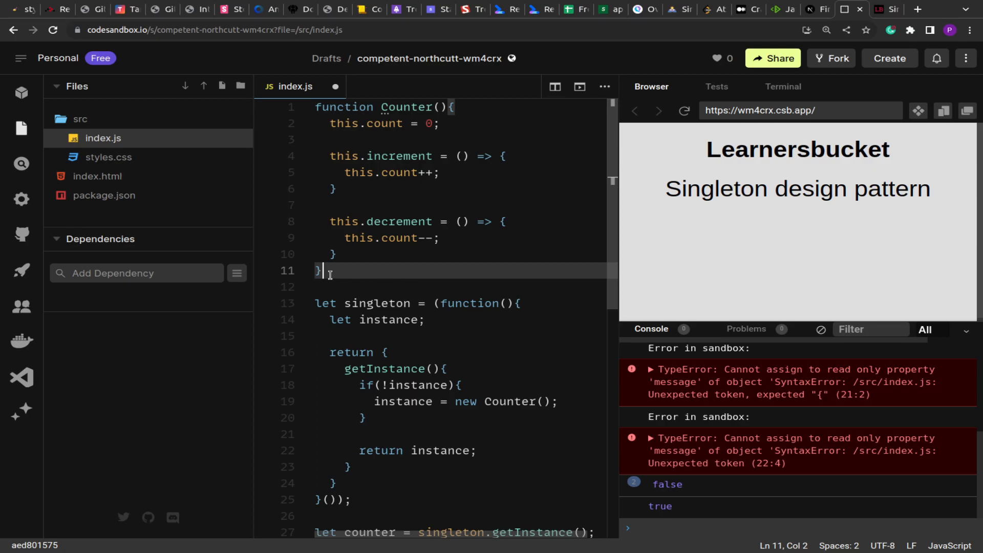
double_click(376, 303)
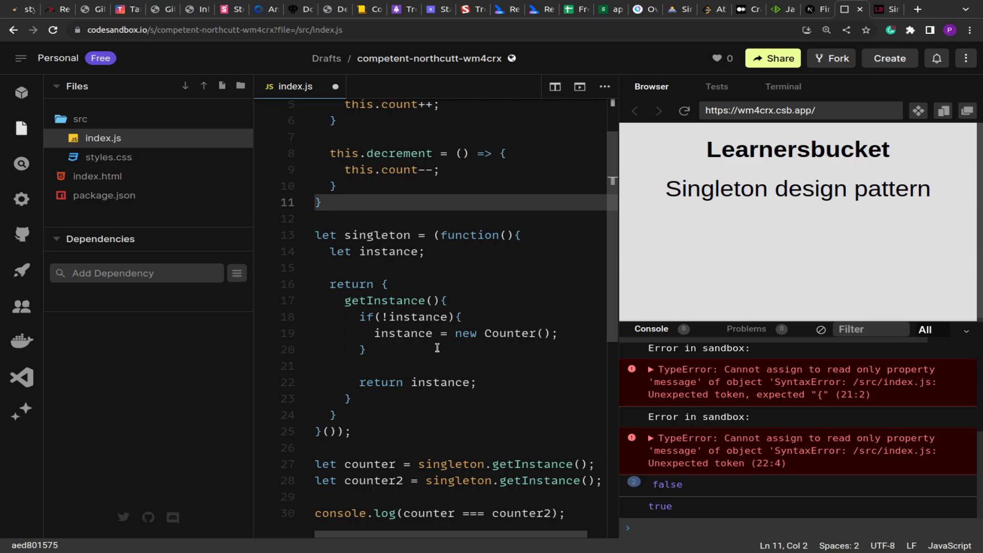
scroll("down", 3)
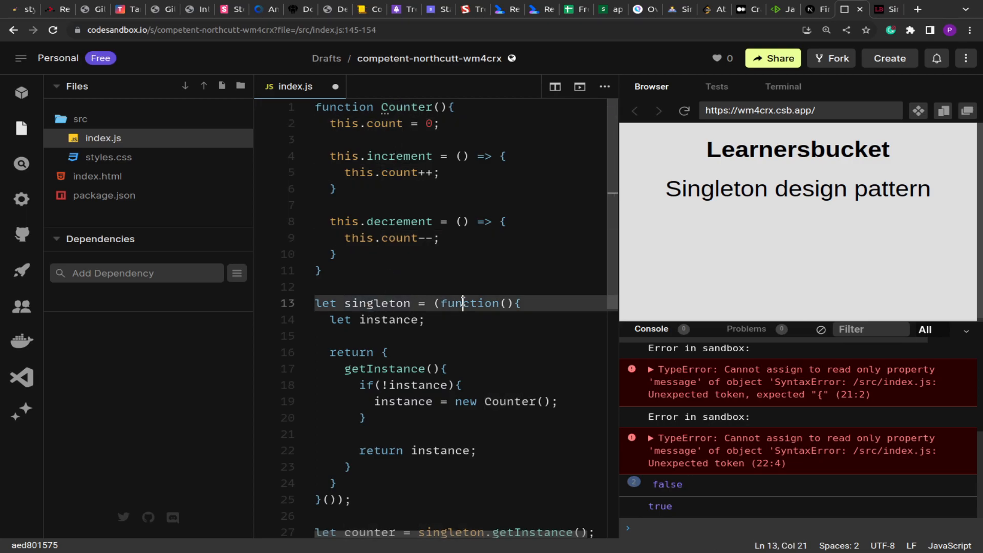
scroll("down", 3)
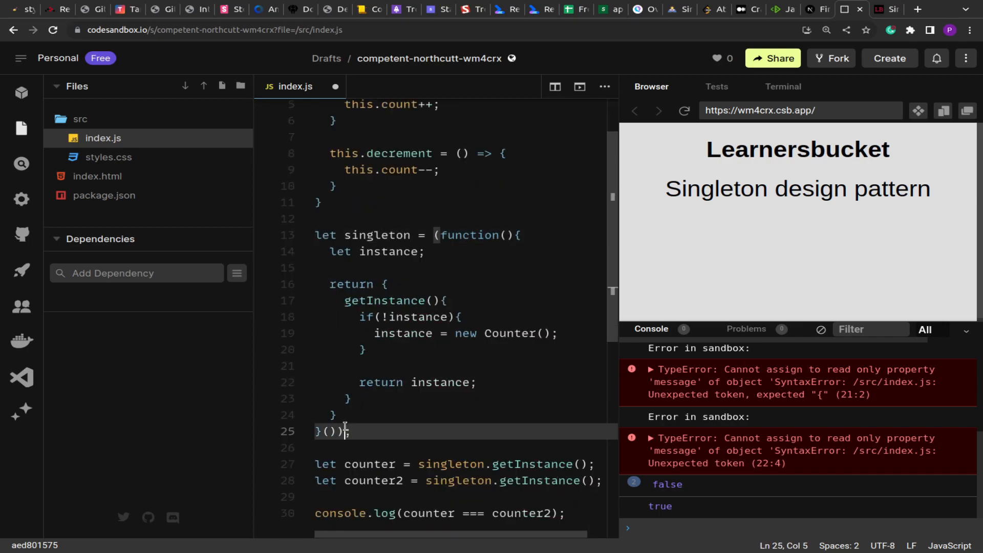
mouse_move(432, 401)
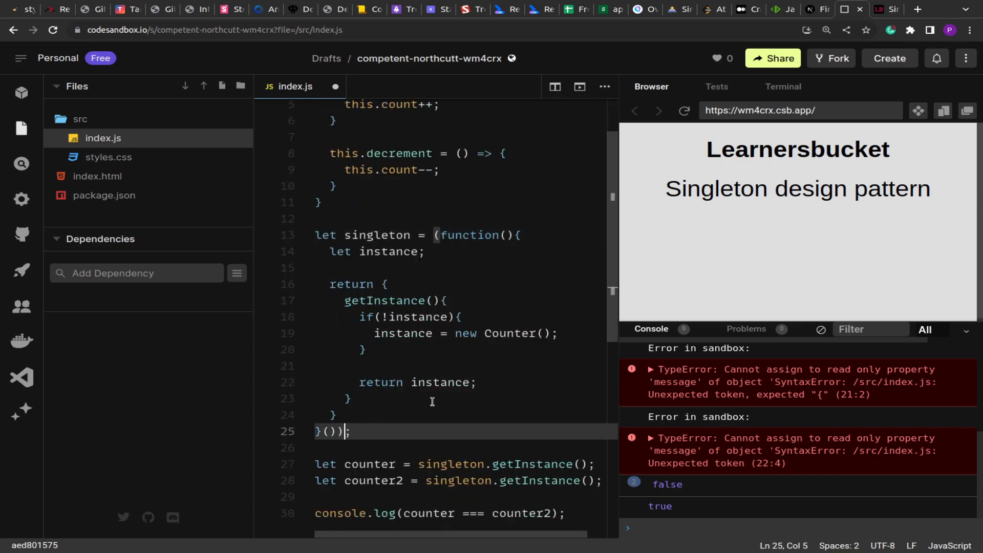
mouse_move(437, 382)
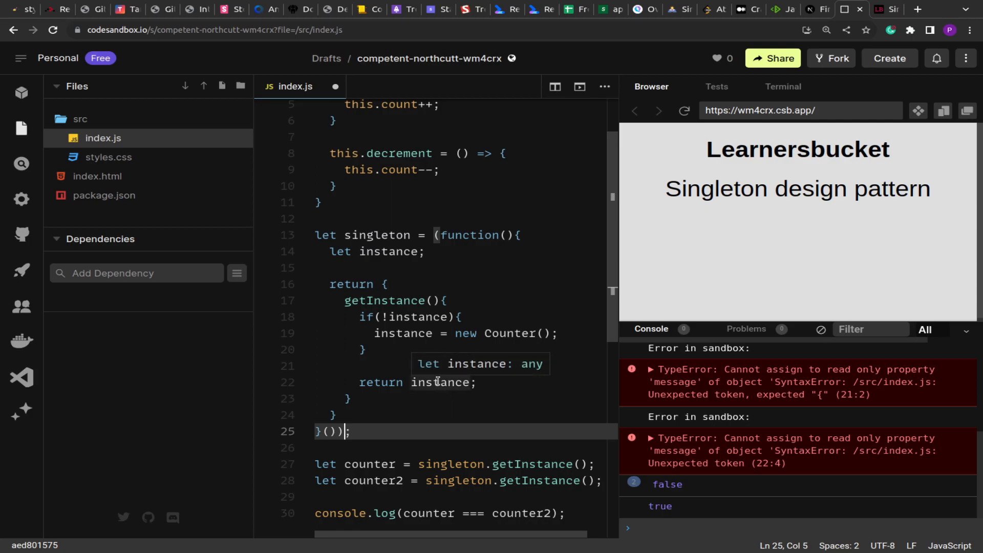
mouse_move(385, 241)
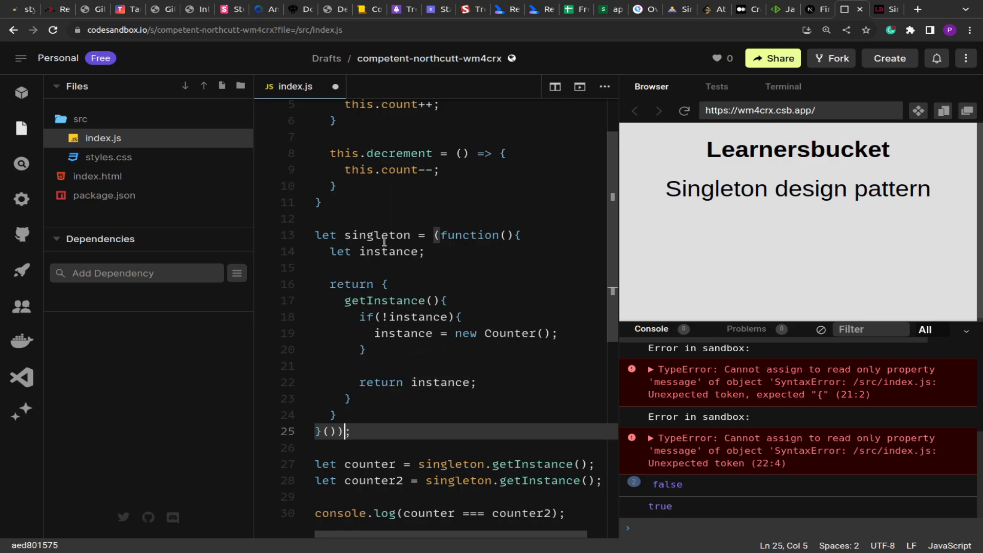
left_click(428, 251)
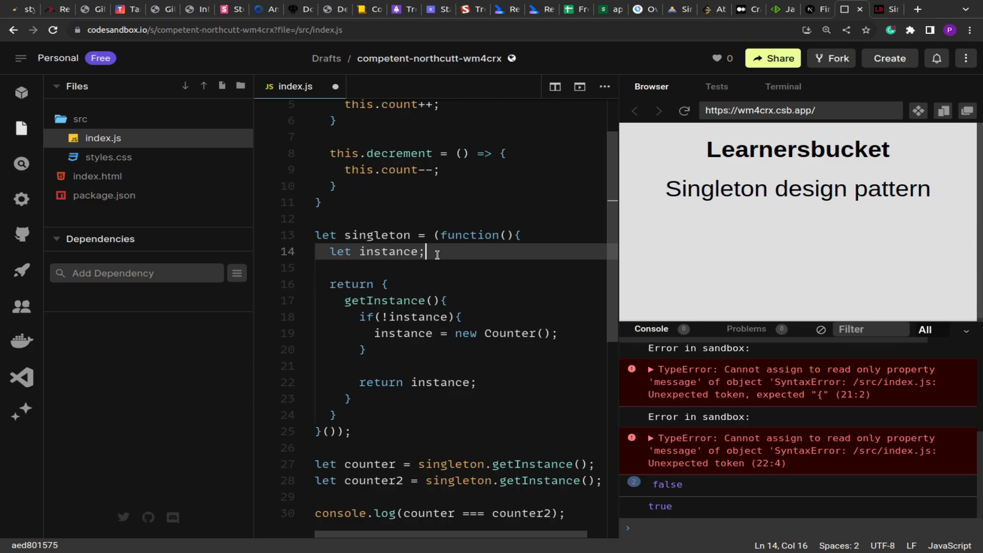
left_click(383, 235)
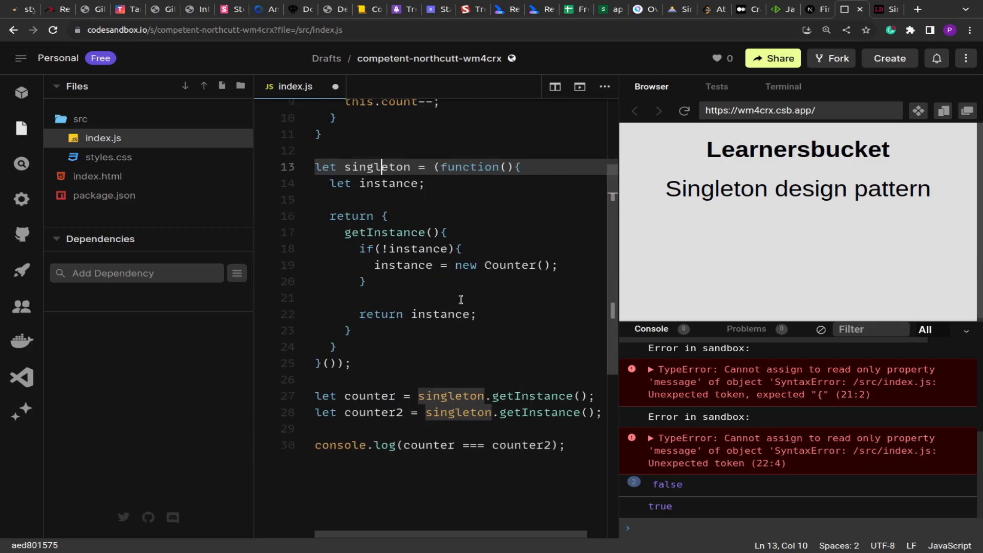
mouse_move(480, 295)
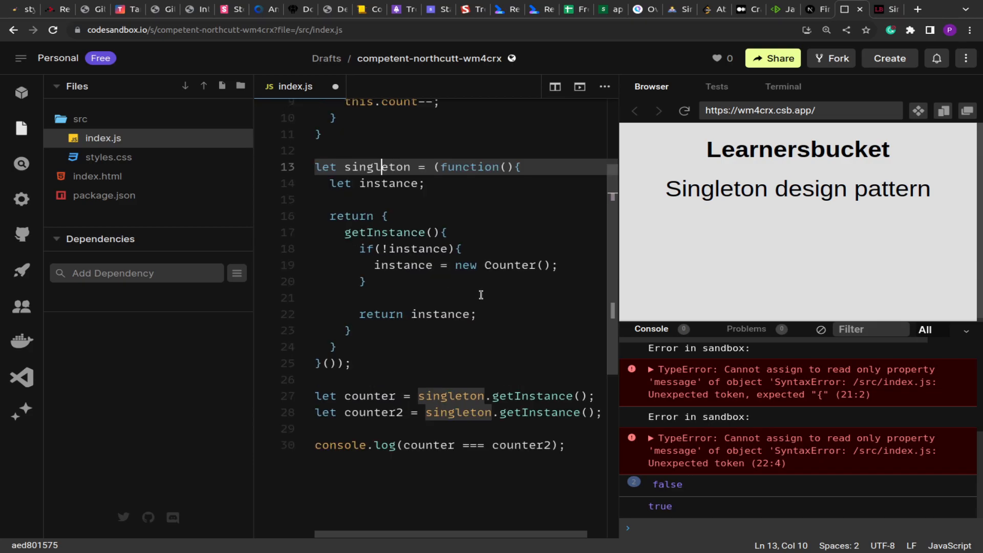